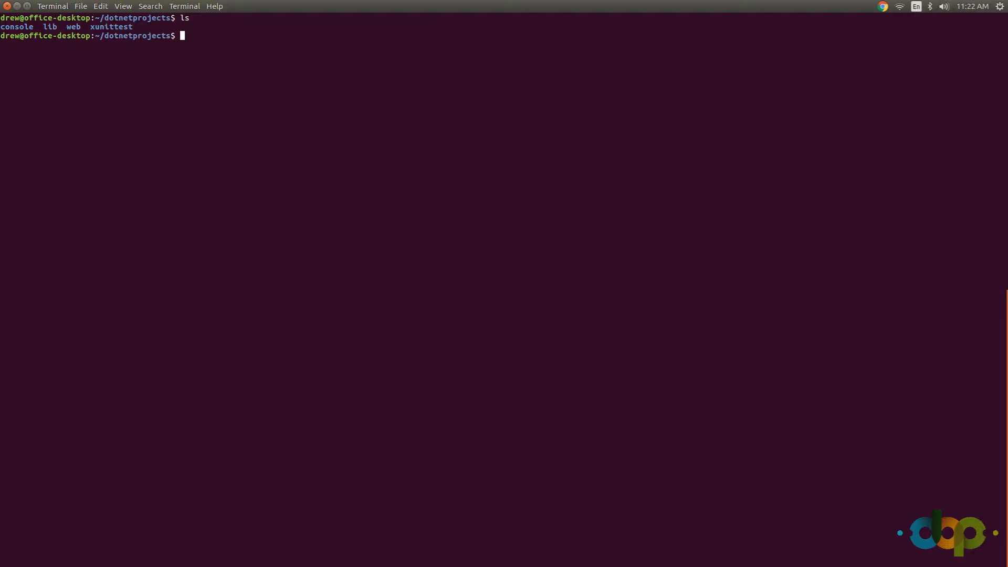
- Move into the empty console project folder
{"action": "type", "text": "cd"}
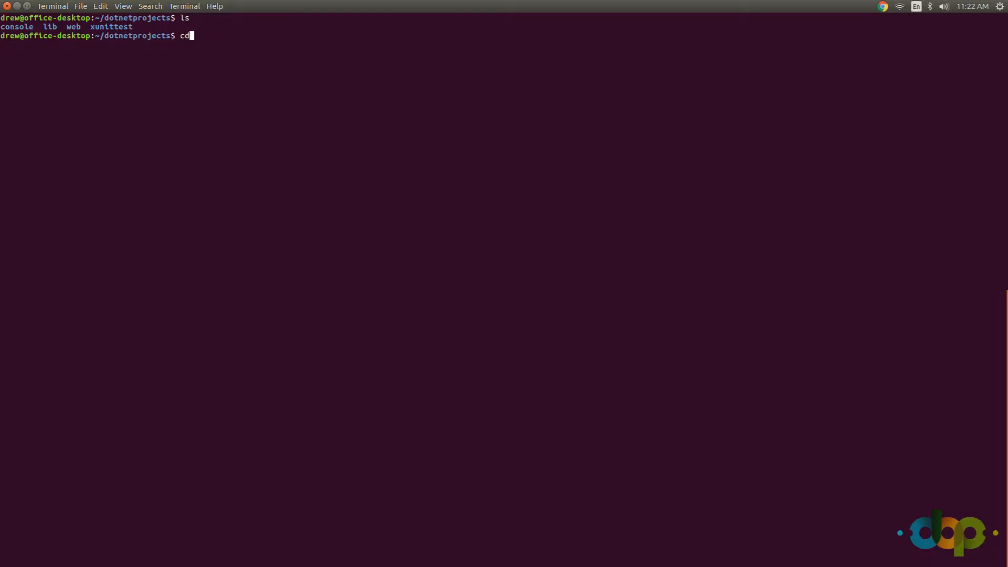
{"action": "type", "text": "console"}
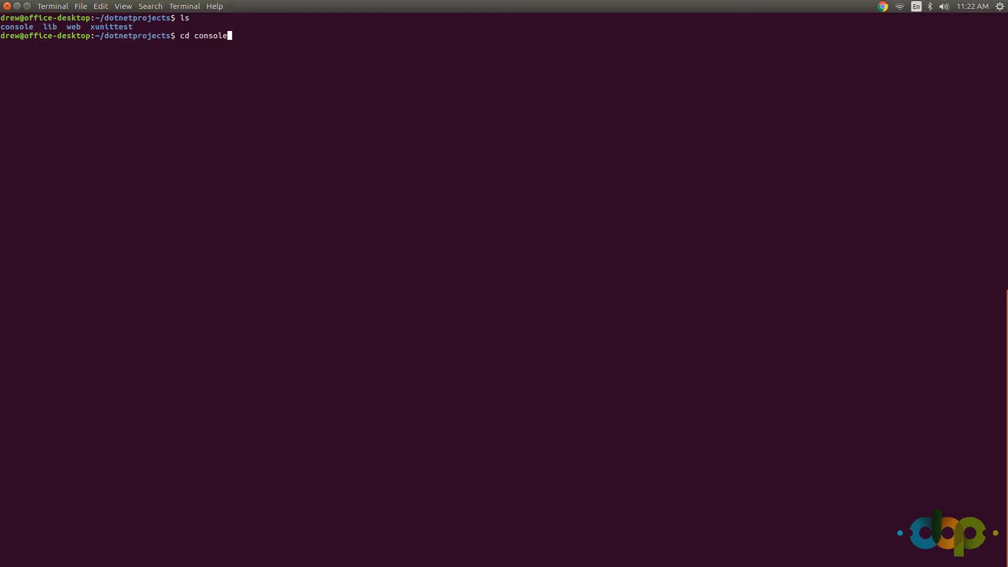
{"action": "key", "text": "Return"}
{"action": "type", "text": "ls"}
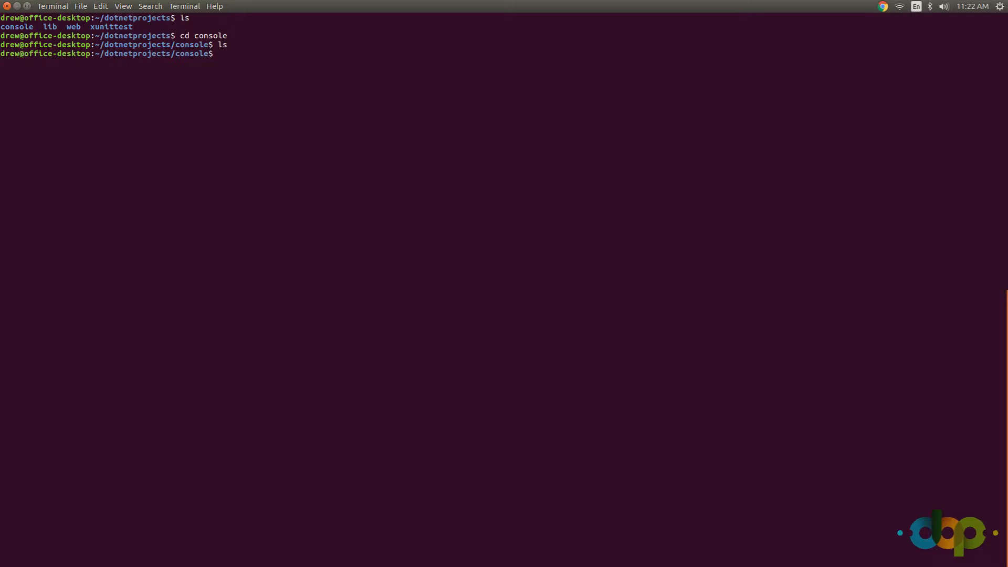
- Attempt 'dontnet new -l cs -t console', which fails as not found, and recall it
{"action": "type", "text": "dontent"}
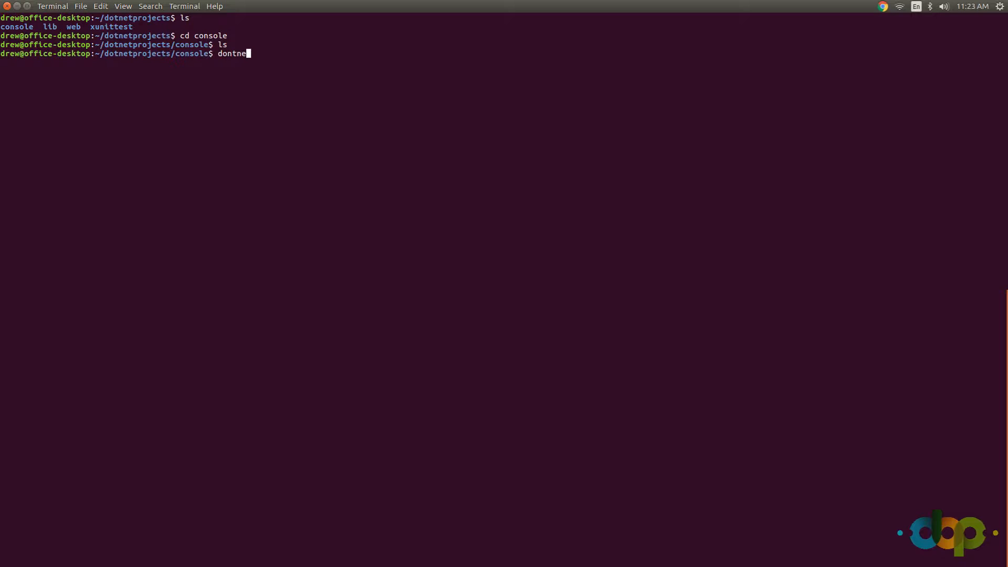
{"action": "type", "text": "new"}
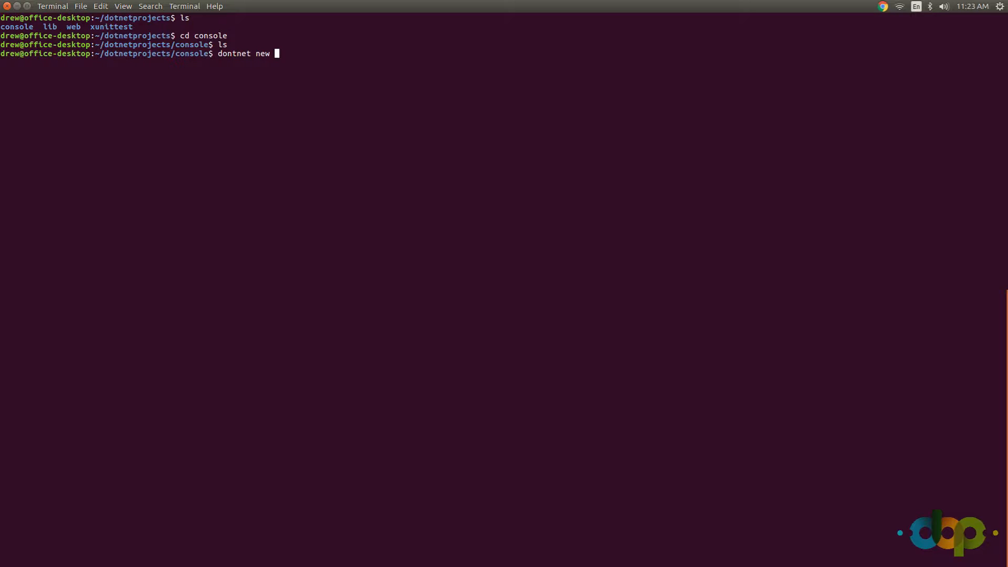
{"action": "type", "text": "-"}
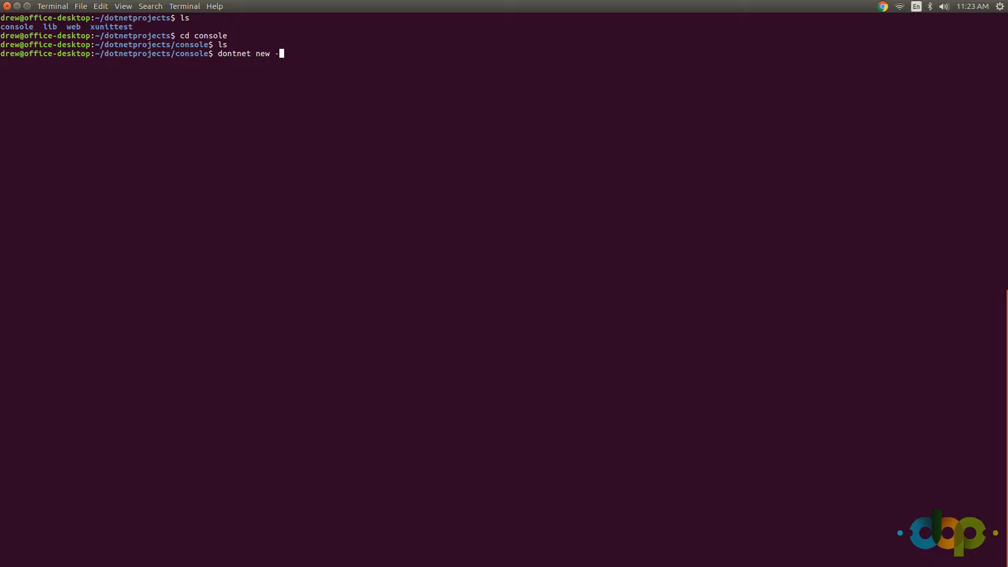
{"action": "type", "text": "l"}
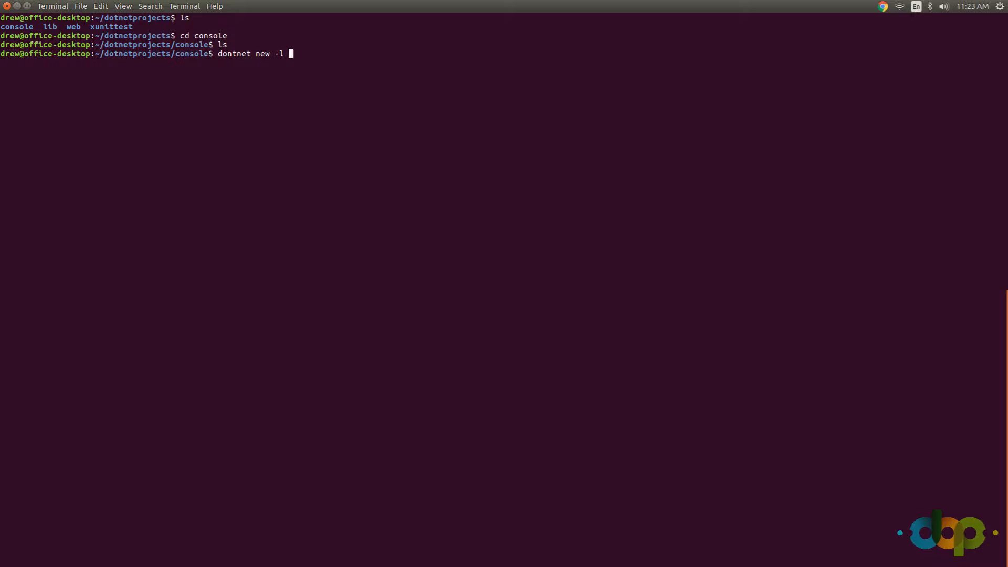
{"action": "type", "text": "cs"}
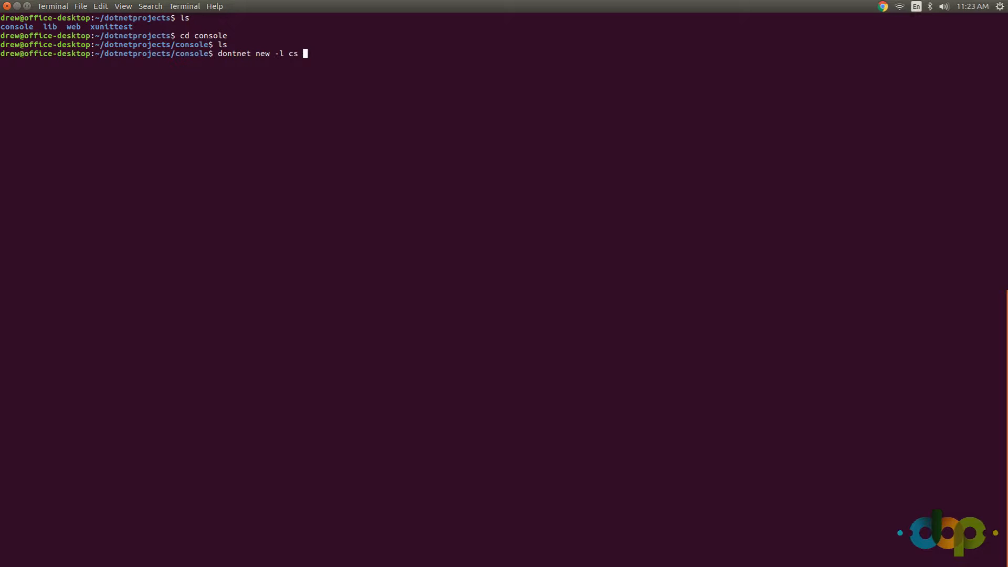
{"action": "type", "text": "-t"}
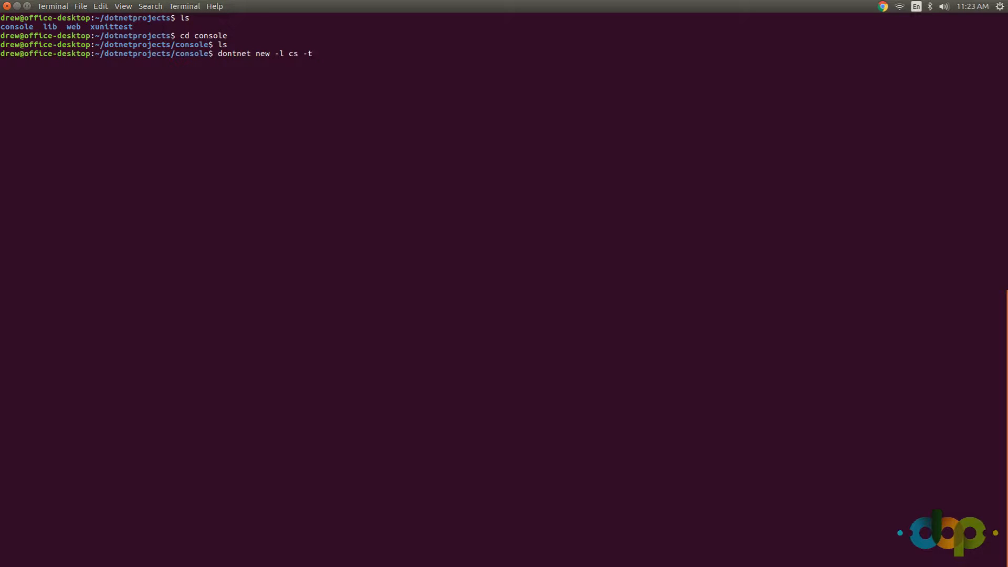
{"action": "key", "text": "Return"}
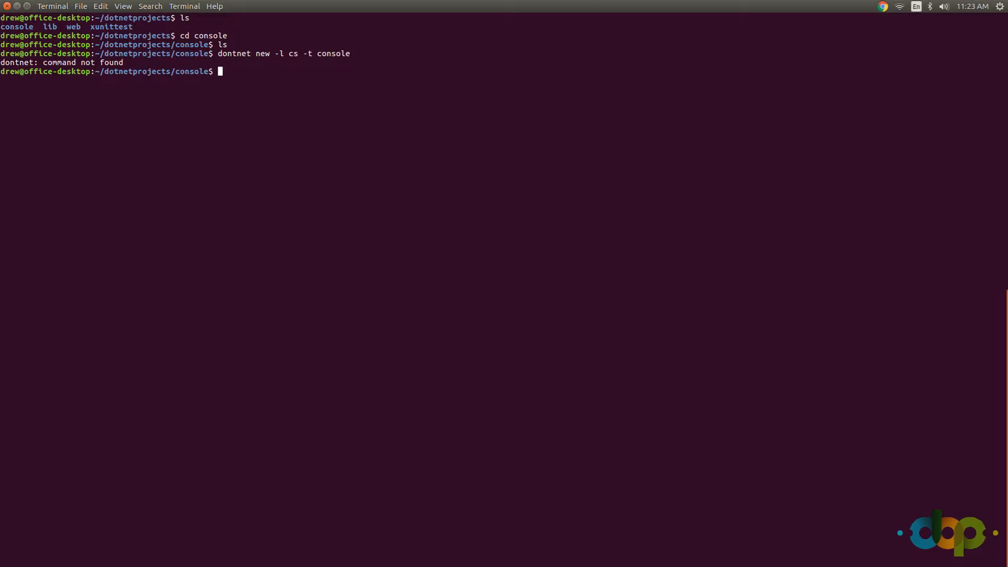
{"action": "key", "text": "Up"}
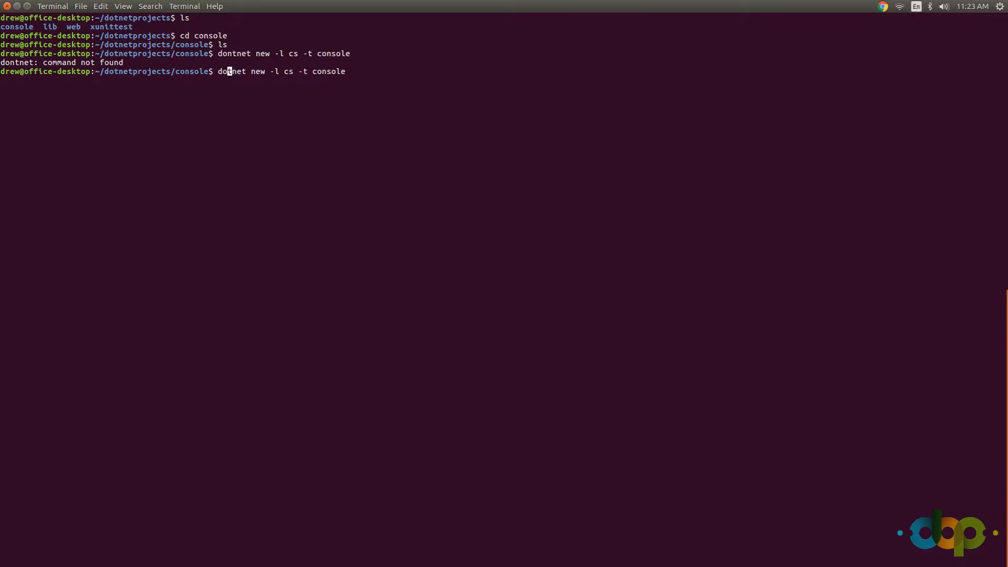
- Run the corrected 'dotnet new -l cs -t console' and list Program.cs and project.json
{"action": "key", "text": "Return"}
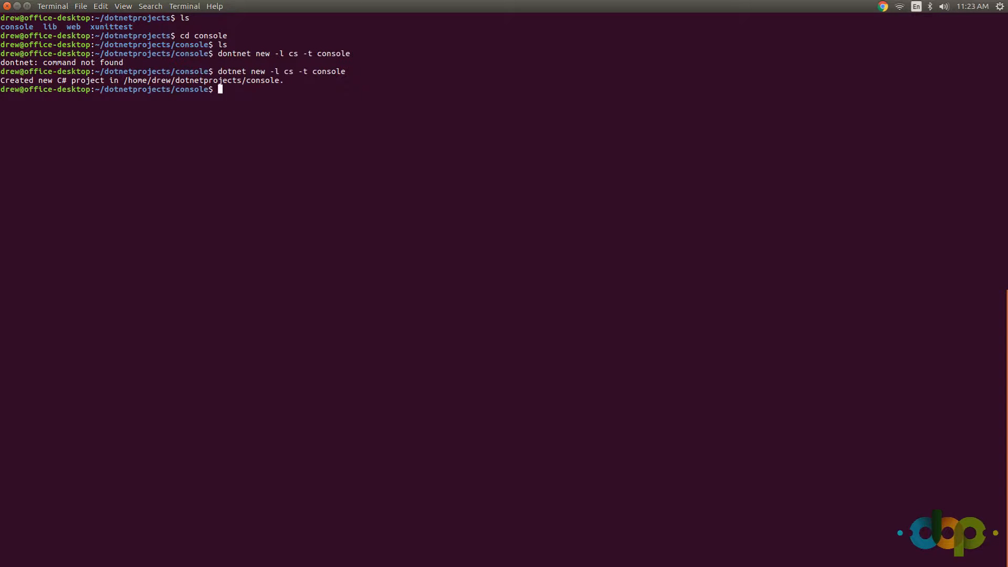
{"action": "key", "text": "Return"}
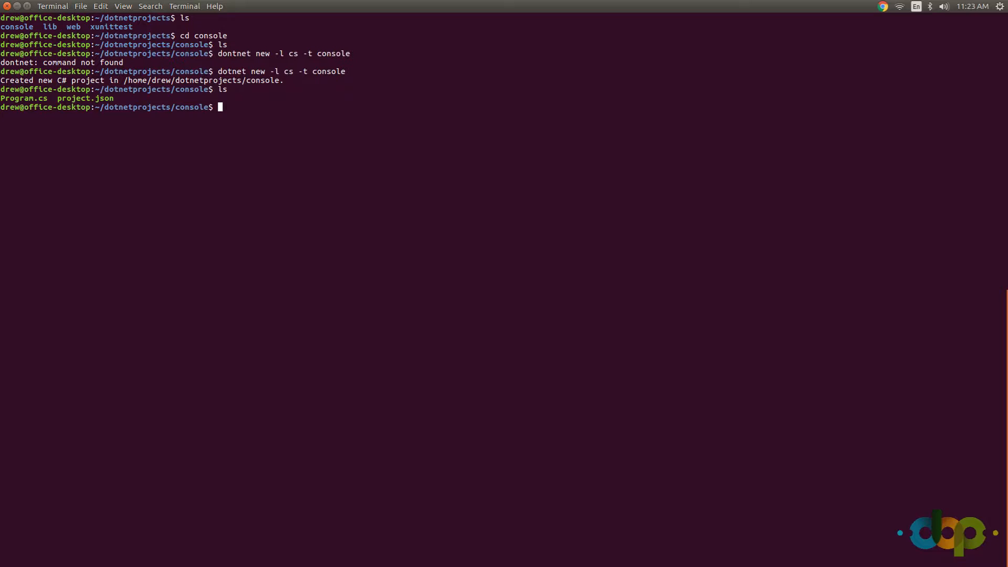
{"action": "type", "text": "dotent"}
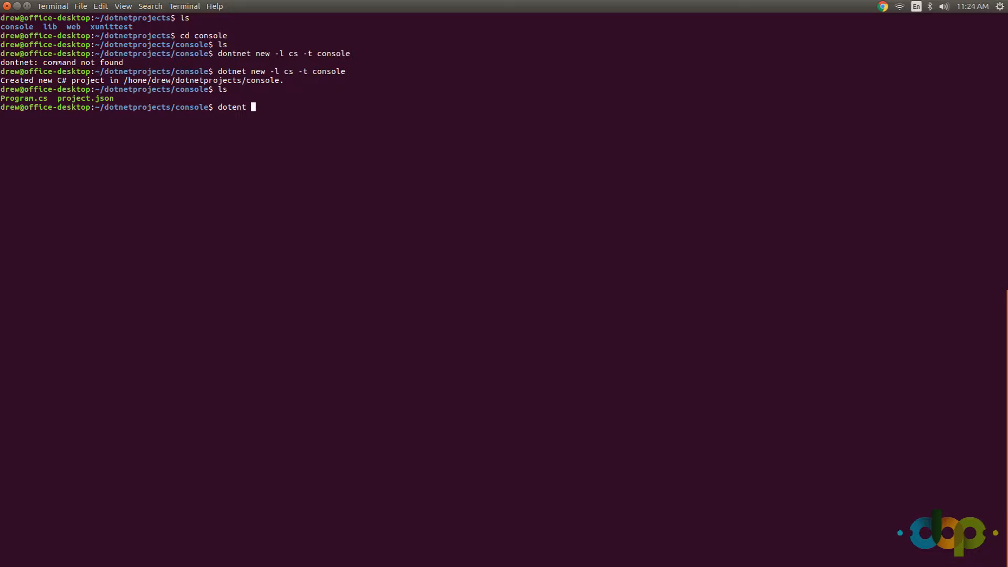
- Restore the console project's packages with 'dotnet restore' and run it, printing Hello World!
{"action": "key", "text": "BackSpace"}
{"action": "type", "text": "net restore"}
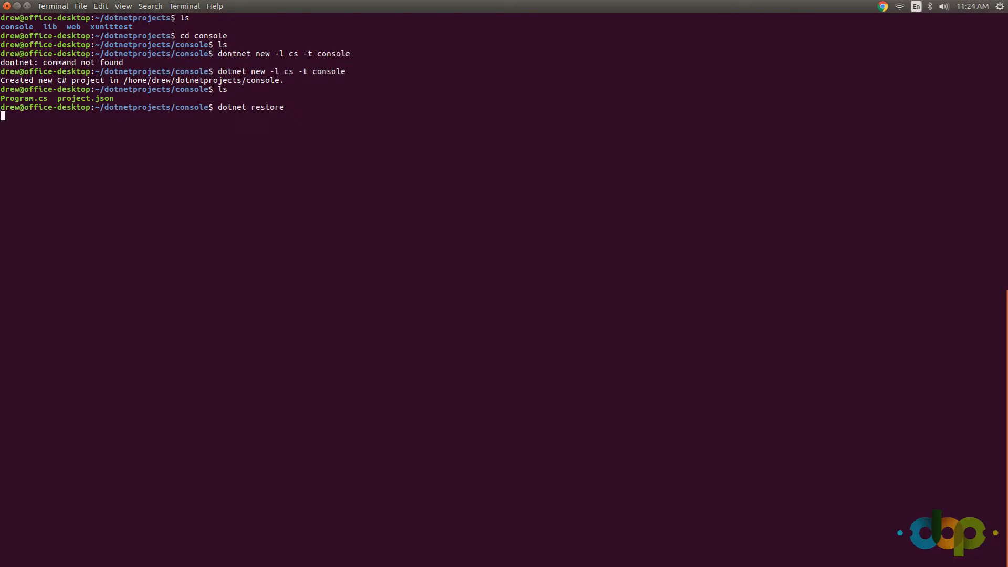
{"action": "key", "text": "Return"}
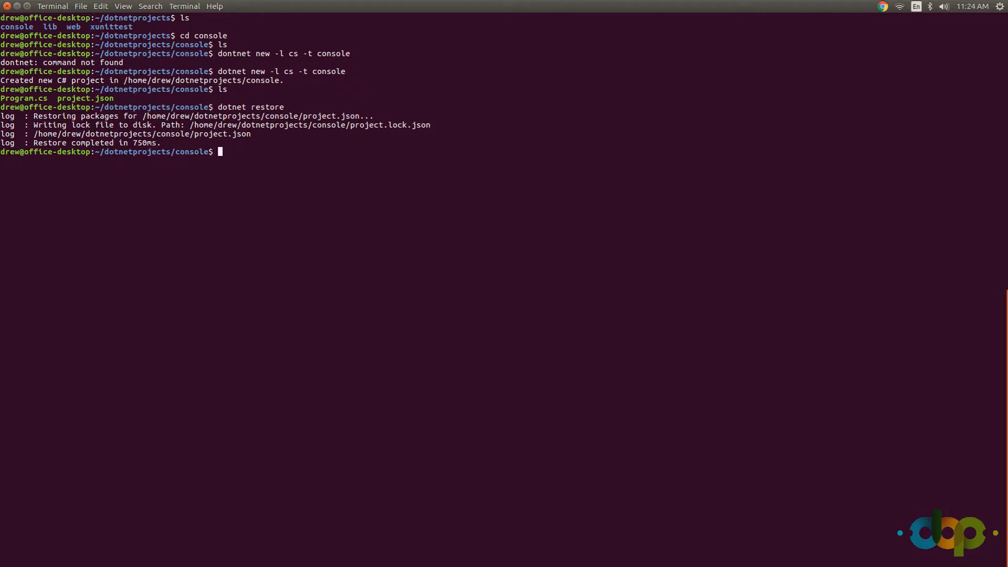
{"action": "type", "text": "d"}
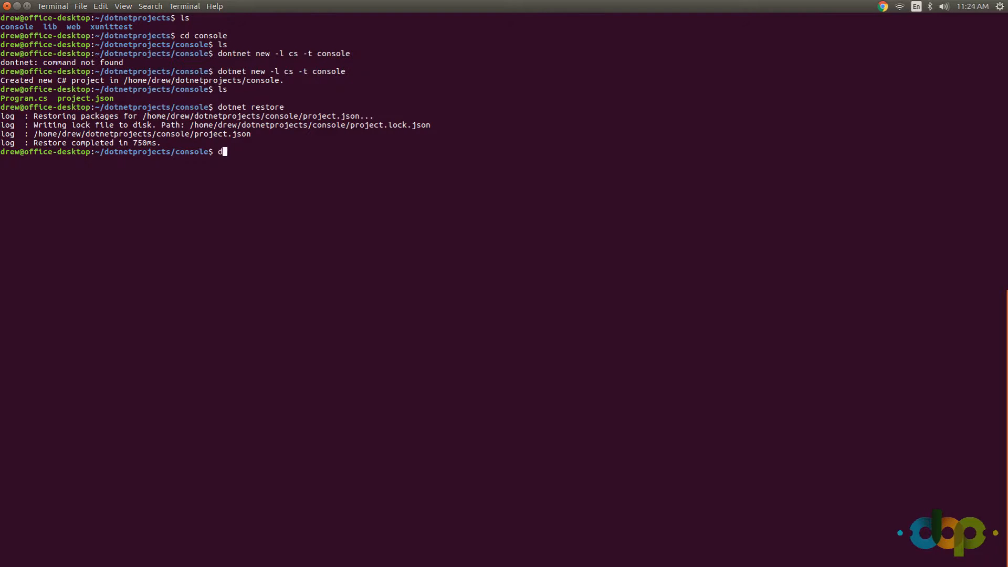
{"action": "type", "text": "otnet"}
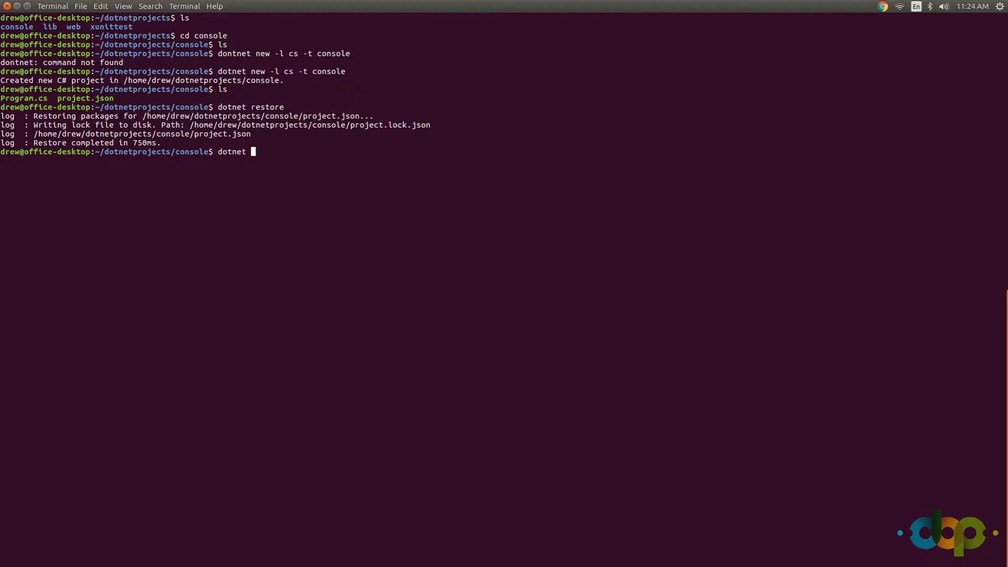
{"action": "key", "text": "Return"}
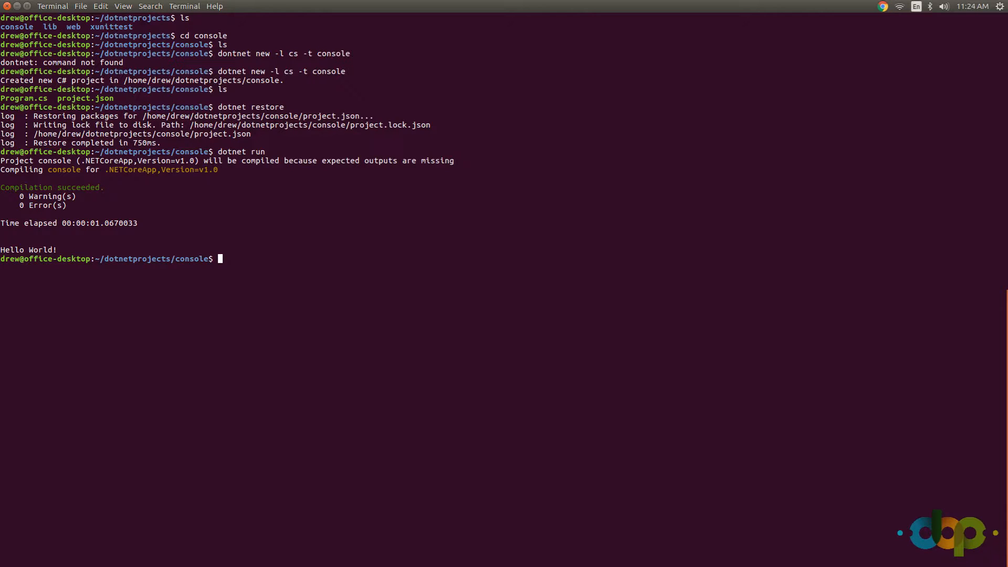
- Return to the dotnetprojects folder and list its console, lib, web and xunittest folders
{"action": "type", "text": "cd"}
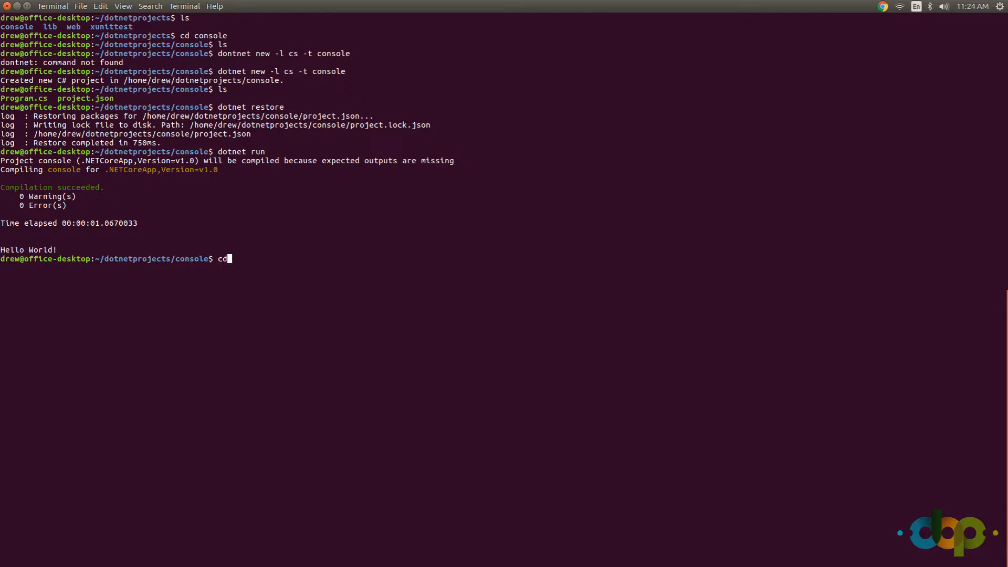
{"action": "key", "text": "Return"}
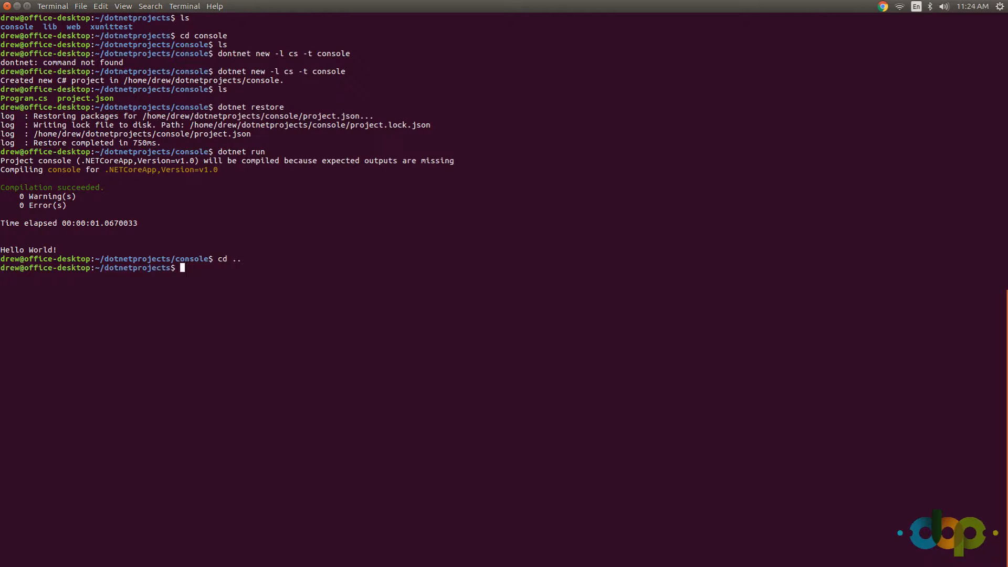
{"action": "type", "text": "ls"}
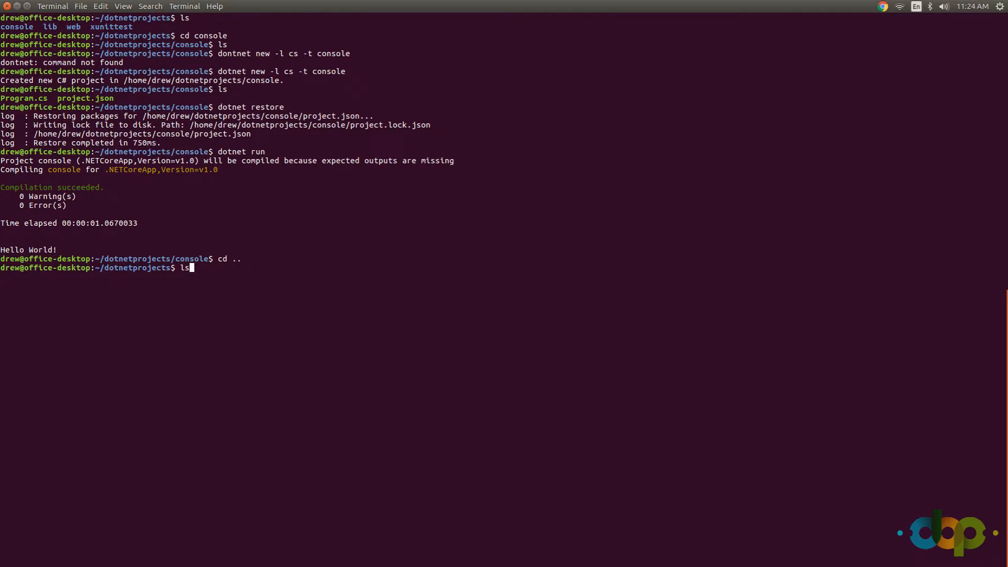
{"action": "key", "text": "Return"}
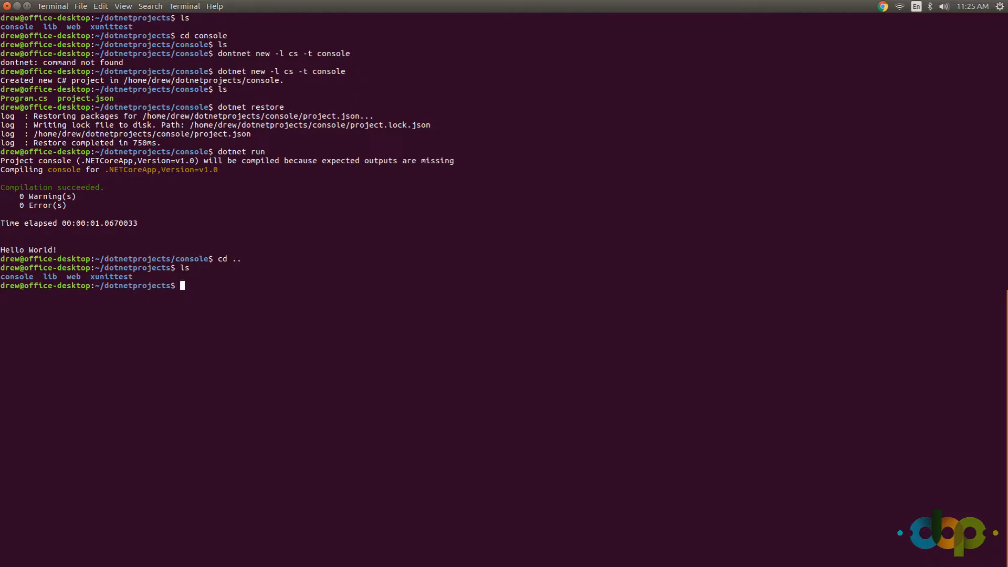
- Type 'dotnet new -l cs -t web' and clear it without running
{"action": "type", "text": "dot"}
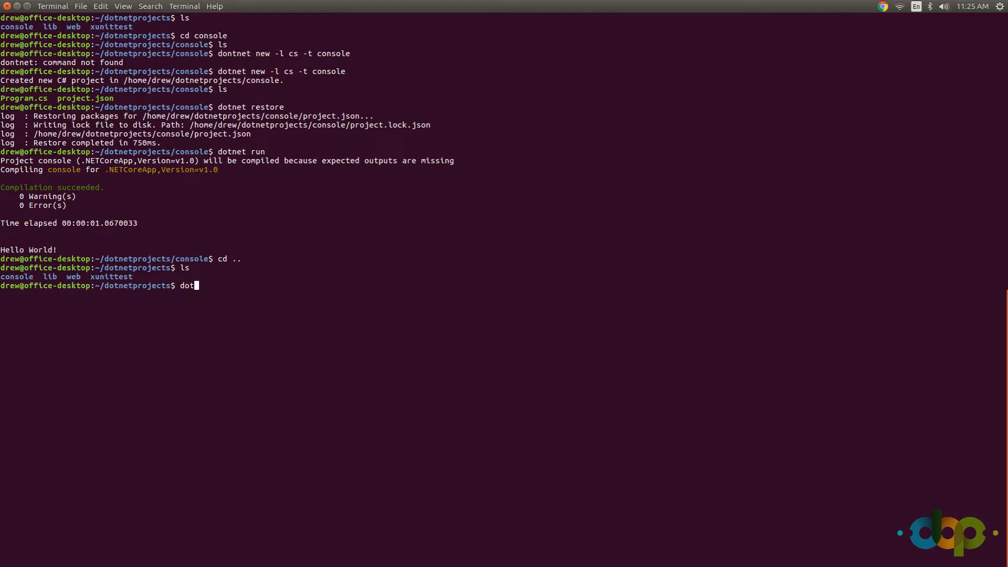
{"action": "type", "text": "e"}
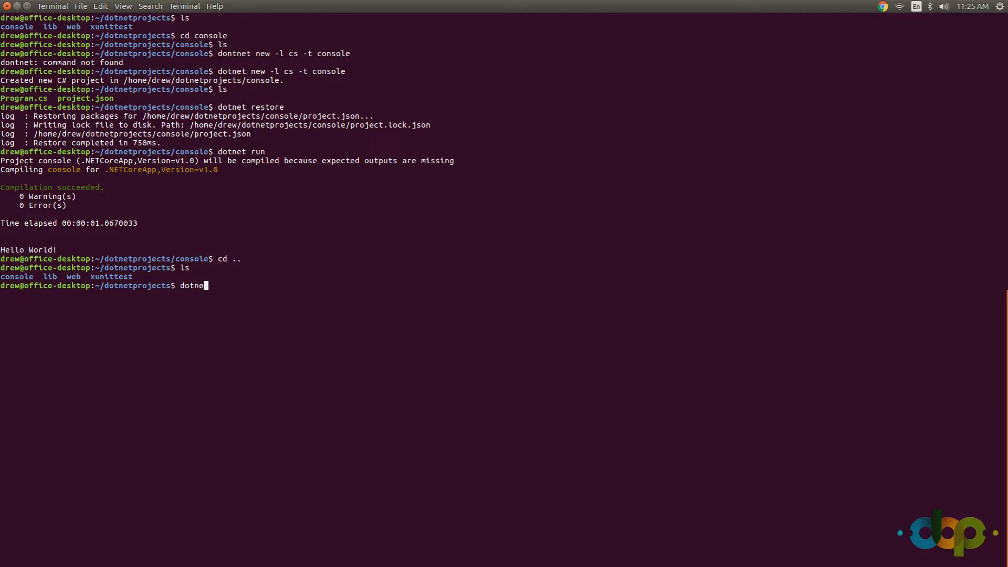
{"action": "type", "text": "n"}
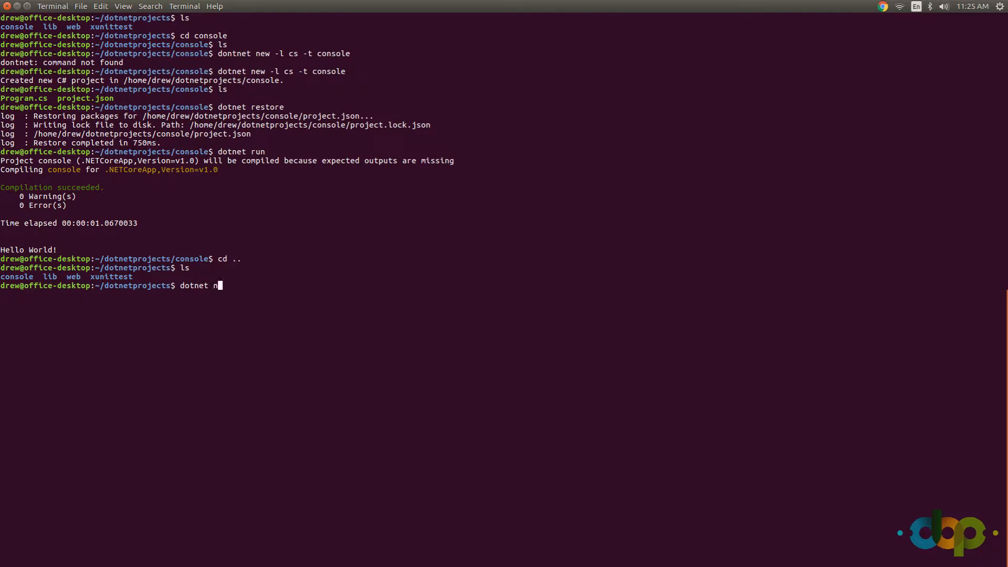
{"action": "type", "text": "ew -"}
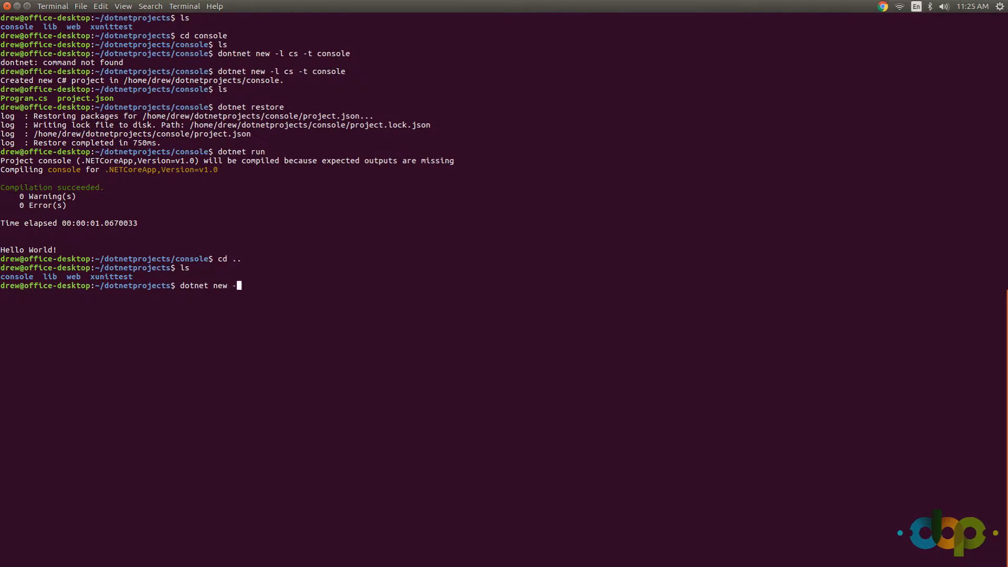
{"action": "type", "text": "l"}
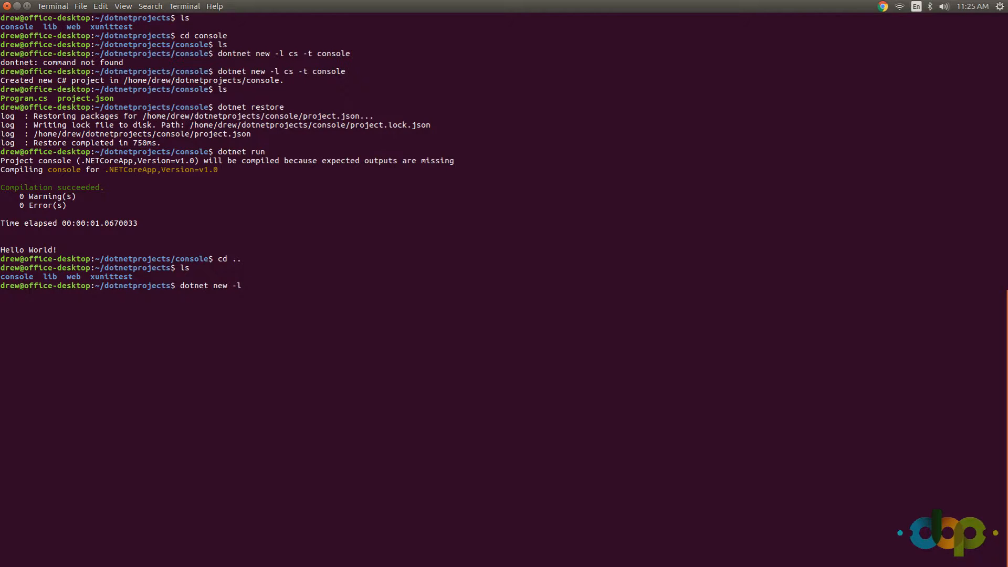
{"action": "type", "text": "cs"}
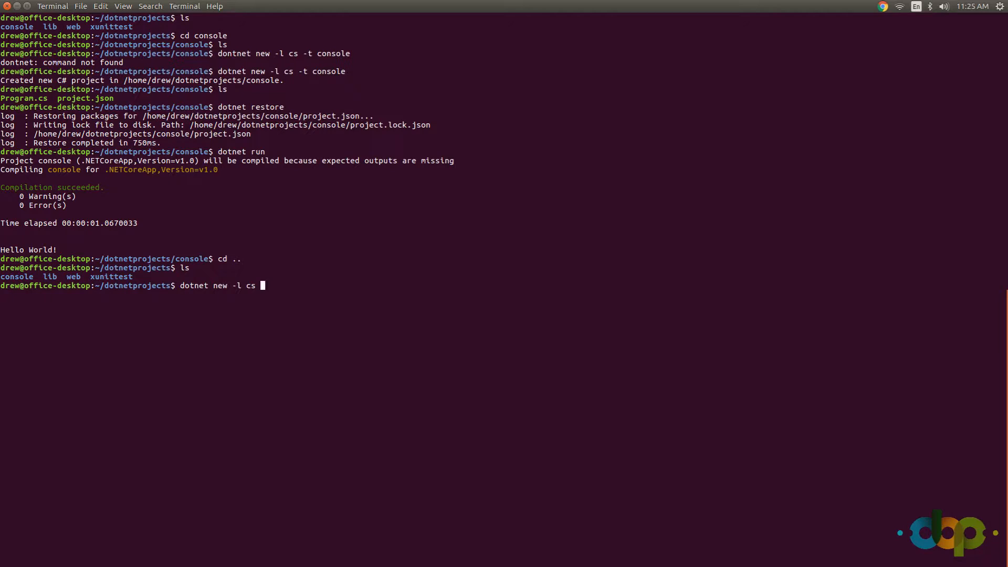
{"action": "type", "text": "-t"}
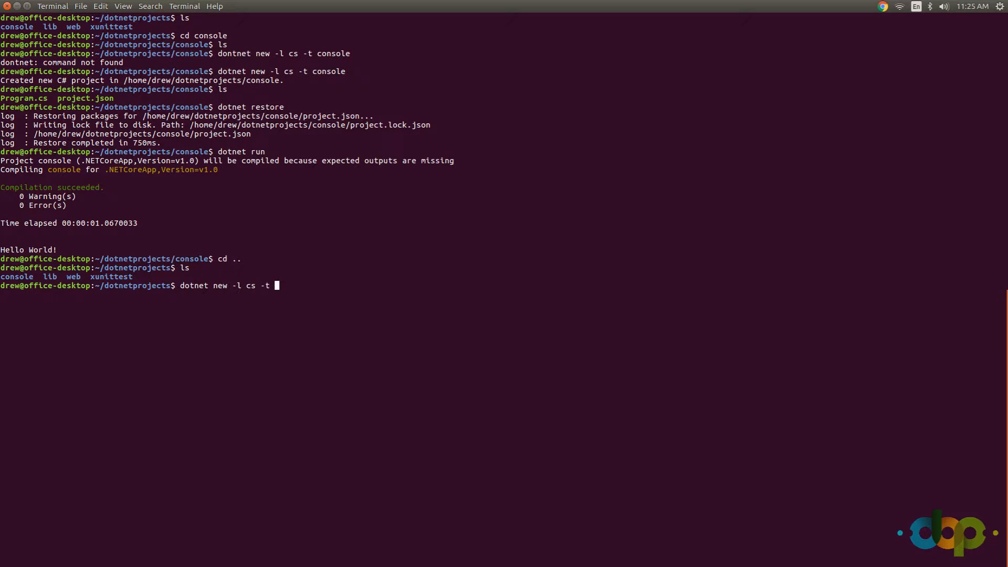
{"action": "type", "text": "web"}
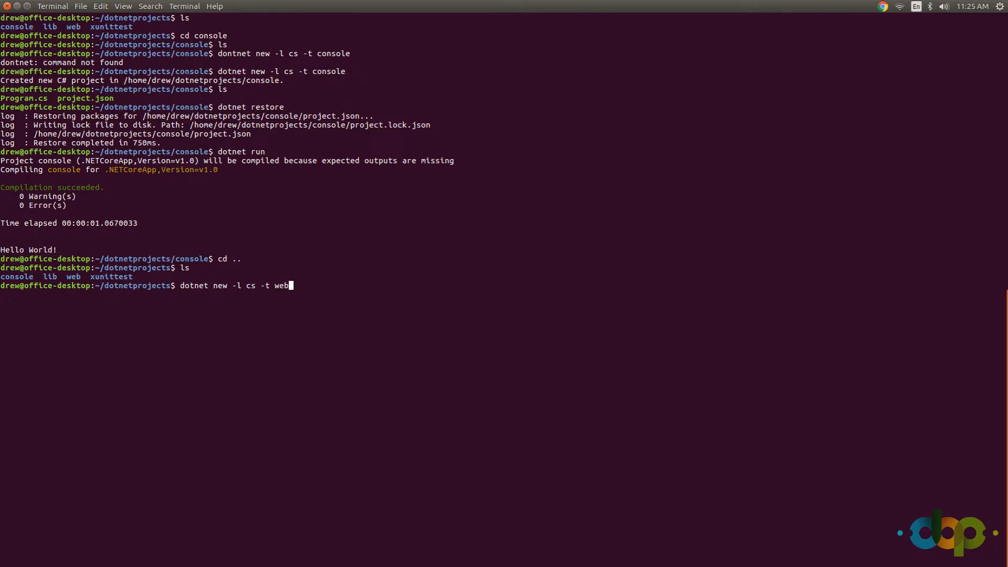
{"action": "key", "text": "BackSpace"}
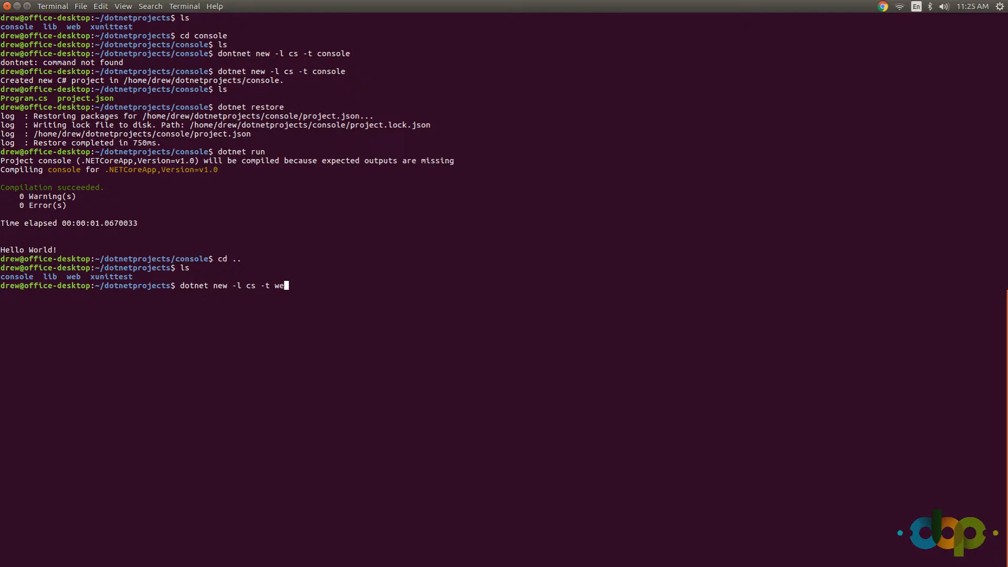
{"action": "key", "text": "ctrl+c"}
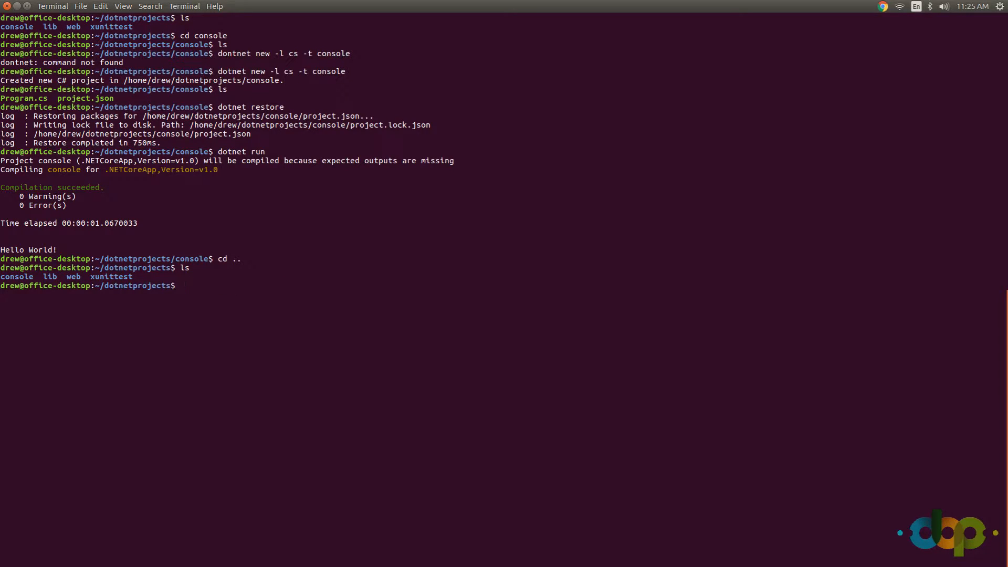
- Move into the web folder and create a C# web project with 'dotnet new -l cs -t web'
{"action": "type", "text": "cd web"}
{"action": "type", "text": "l"}
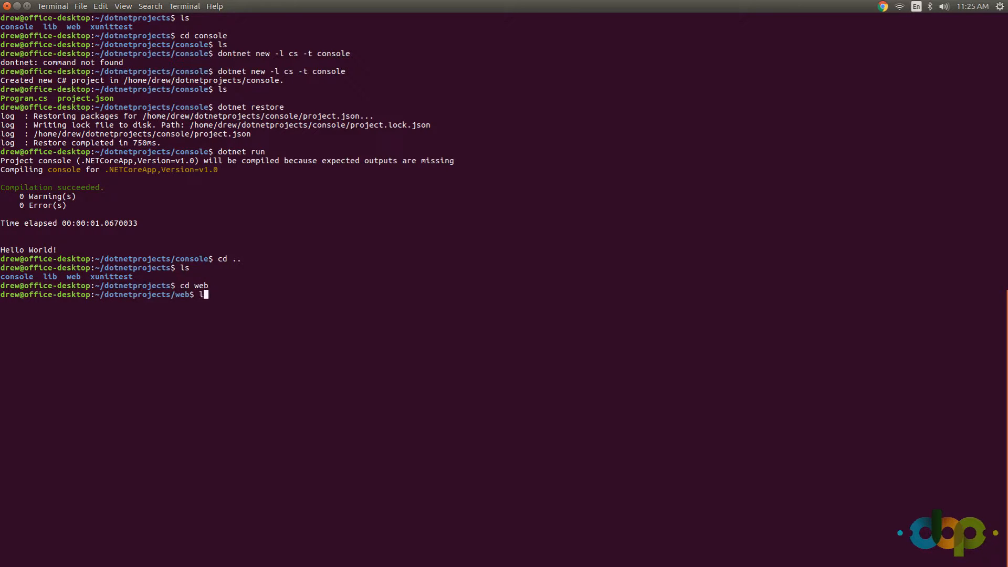
{"action": "key", "text": "Return"}
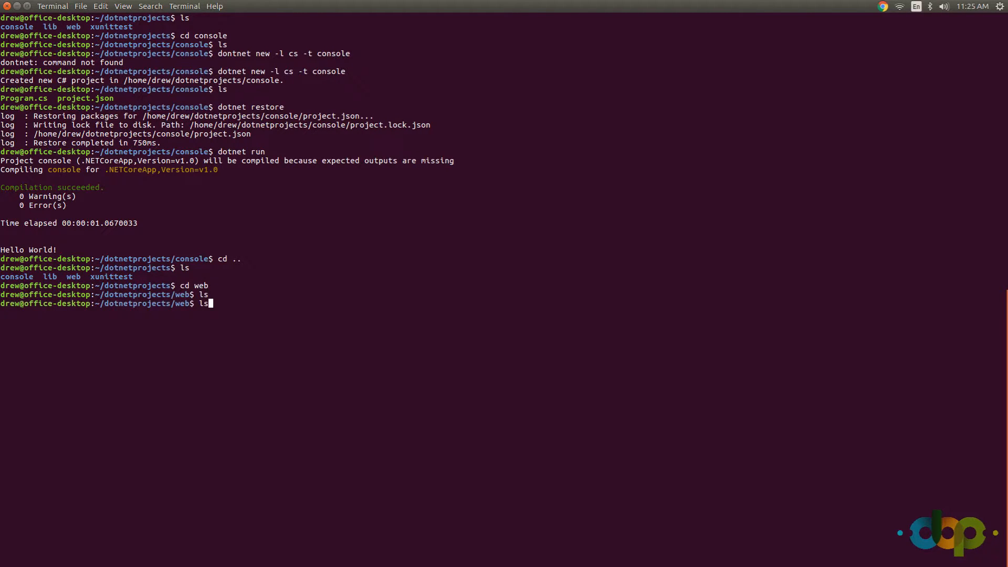
{"action": "type", "text": "dotnet restore"}
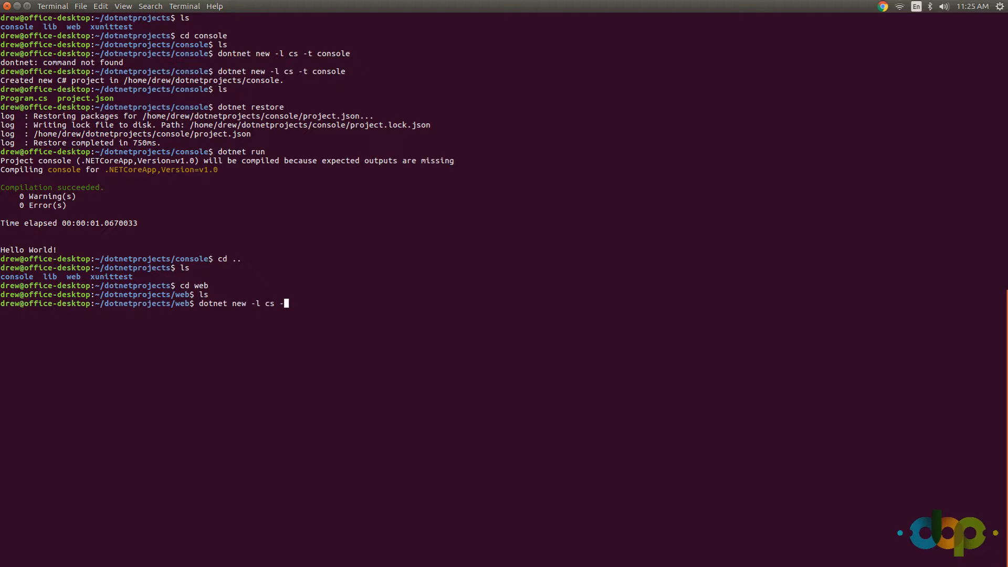
{"action": "type", "text": "t web"}
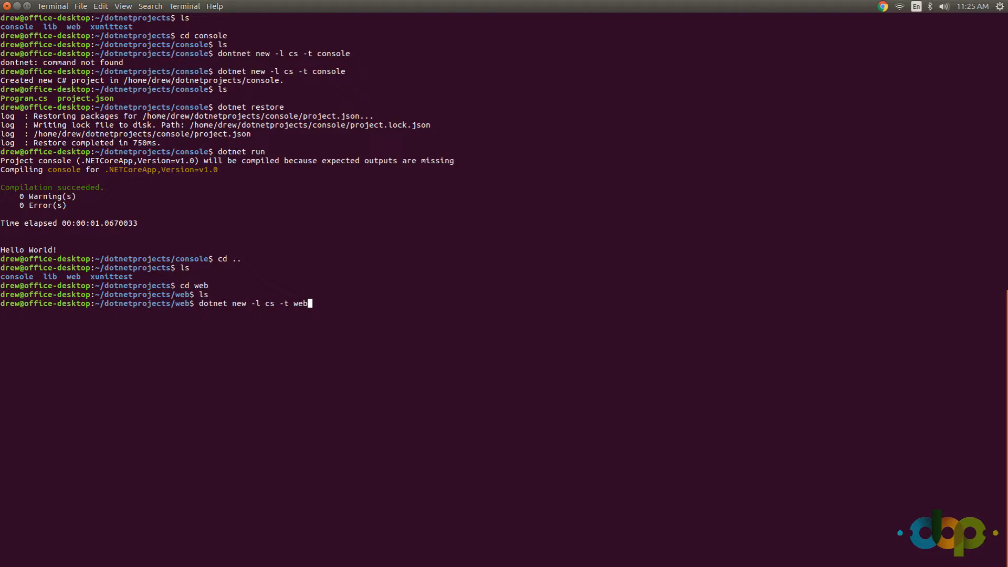
{"action": "key", "text": "Return"}
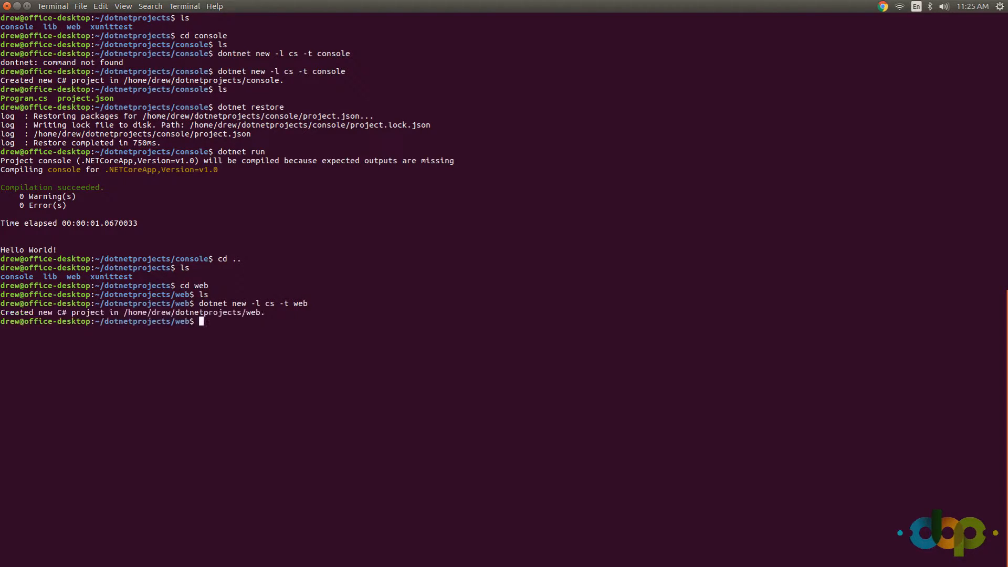
- List the scaffolded Controllers, Views, Startup.cs, project.json and wwwroot
{"action": "type", "text": "ls"}
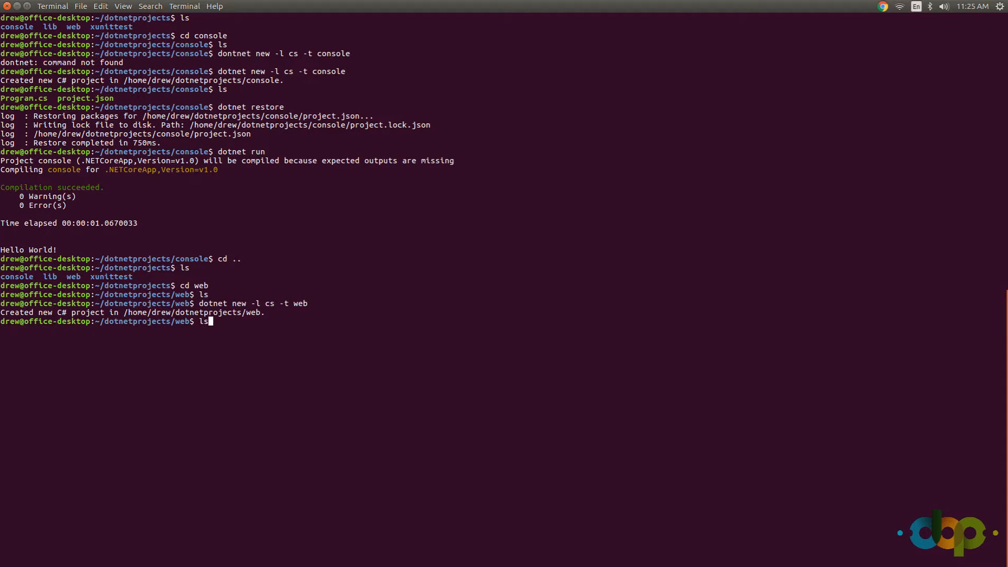
{"action": "key", "text": "Return"}
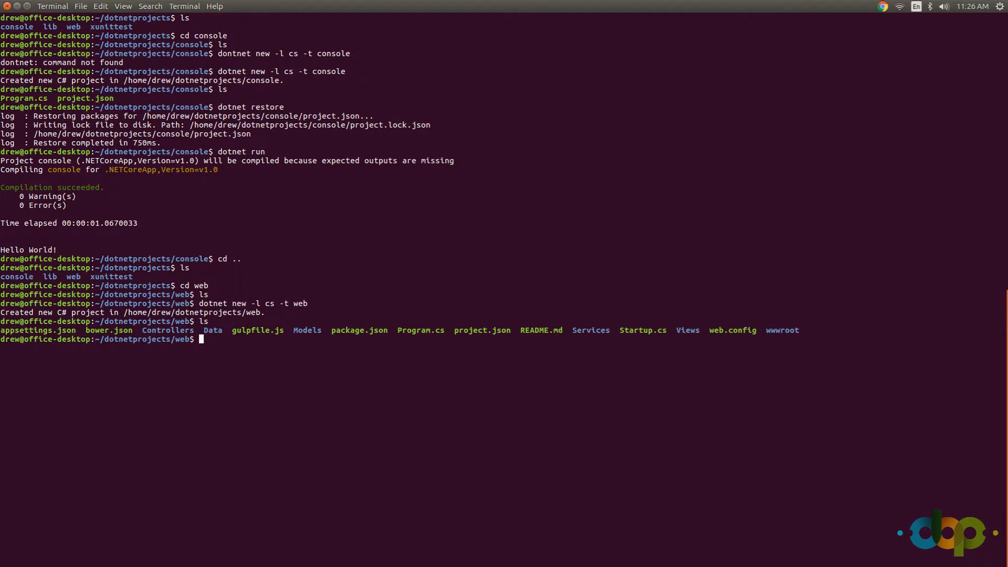
- Run 'dotnet restore' for the web project, then 'dotnet run' to serve it at localhost:5000
{"action": "type", "text": "dotnet r"}
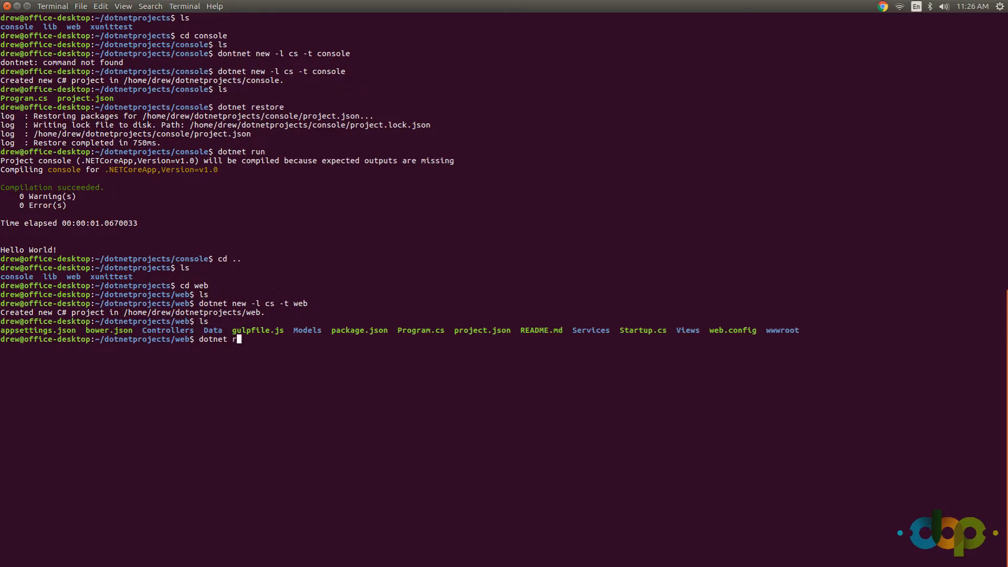
{"action": "key", "text": "Return"}
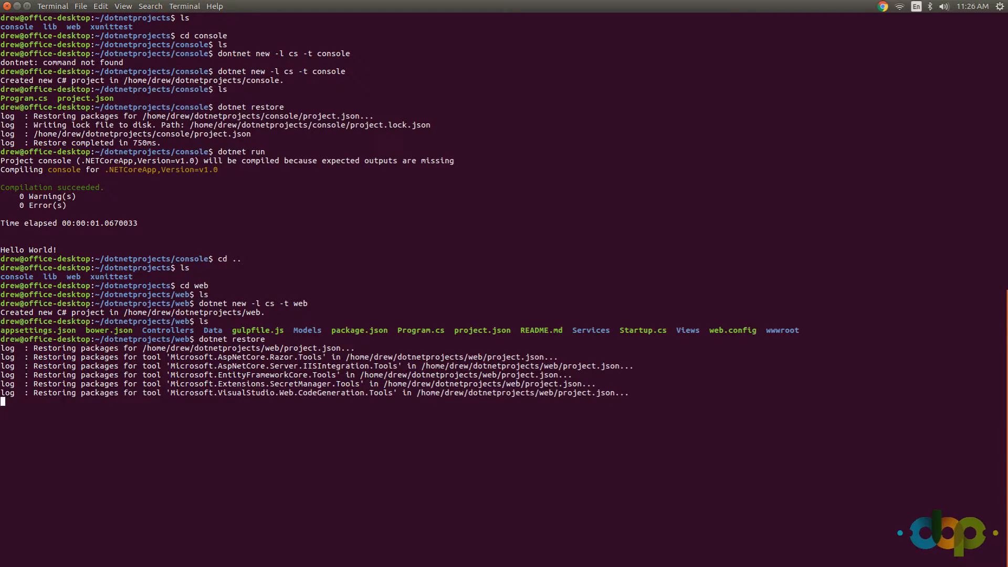
{"action": "type", "text": "dotnet r"}
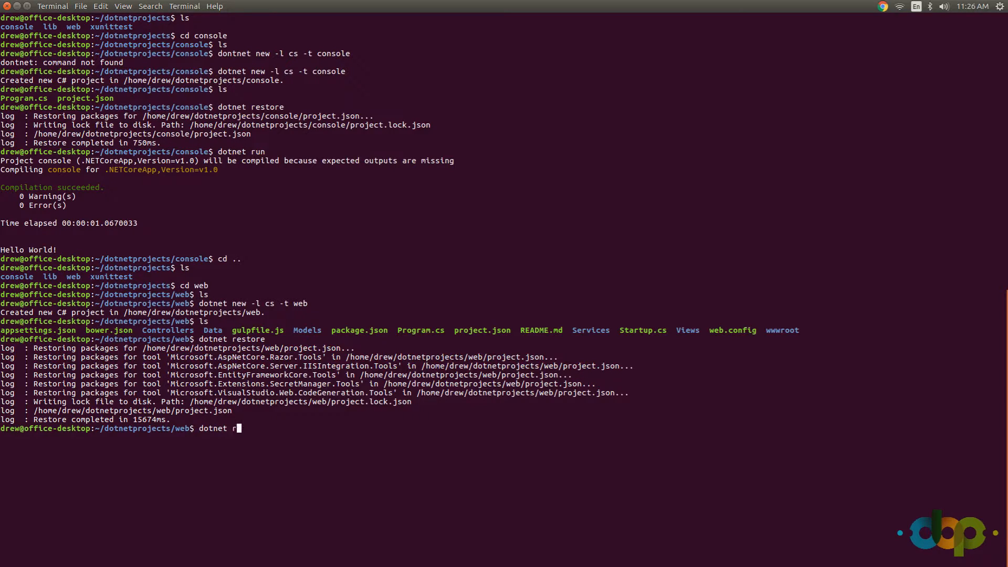
{"action": "key", "text": "Return"}
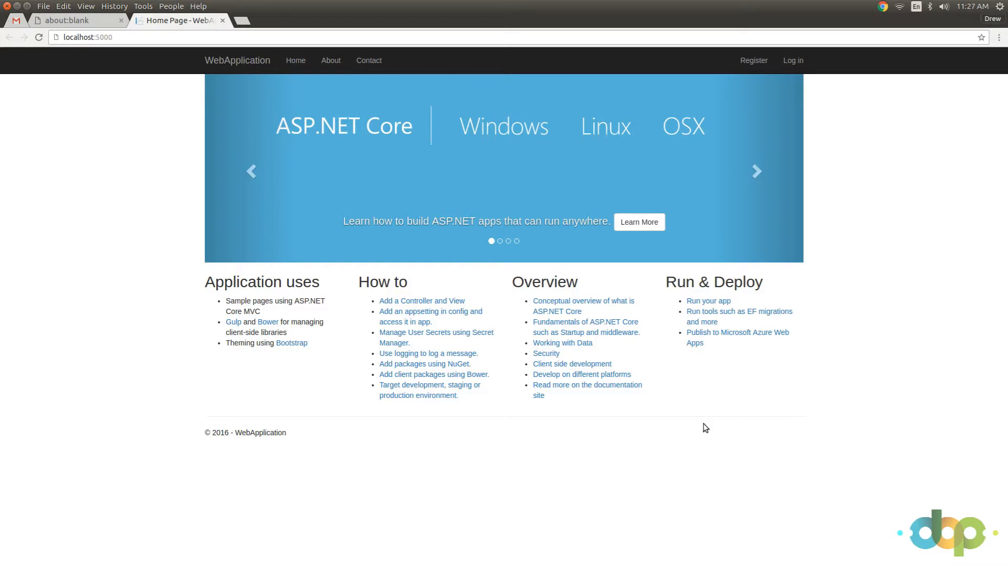
{"action": "mouse_move", "coordinate": [512, 459]}
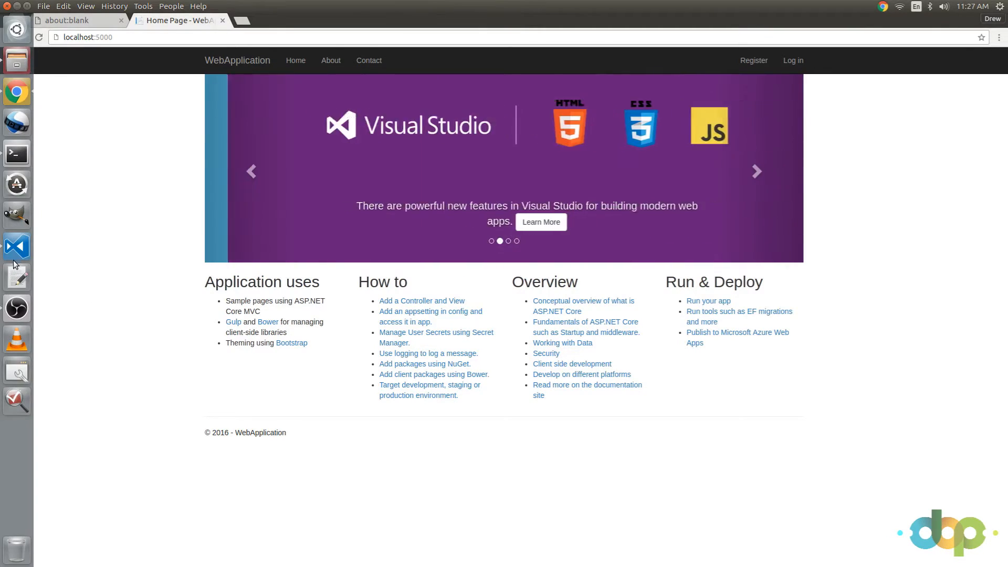
- Open the dotnetprojects/web folder in Visual Studio Code
{"action": "left_click", "coordinate": [16, 245]}
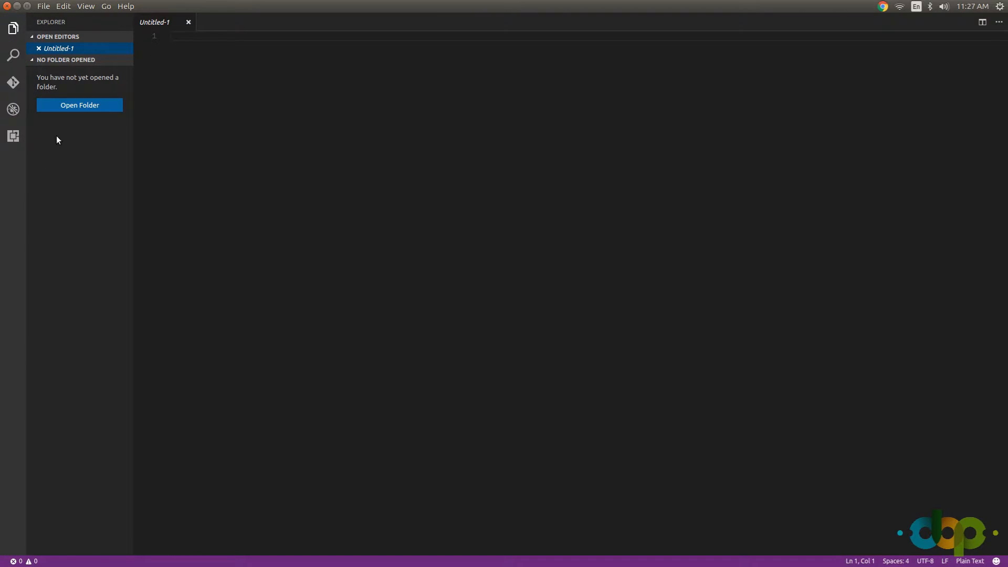
{"action": "mouse_move", "coordinate": [80, 105]}
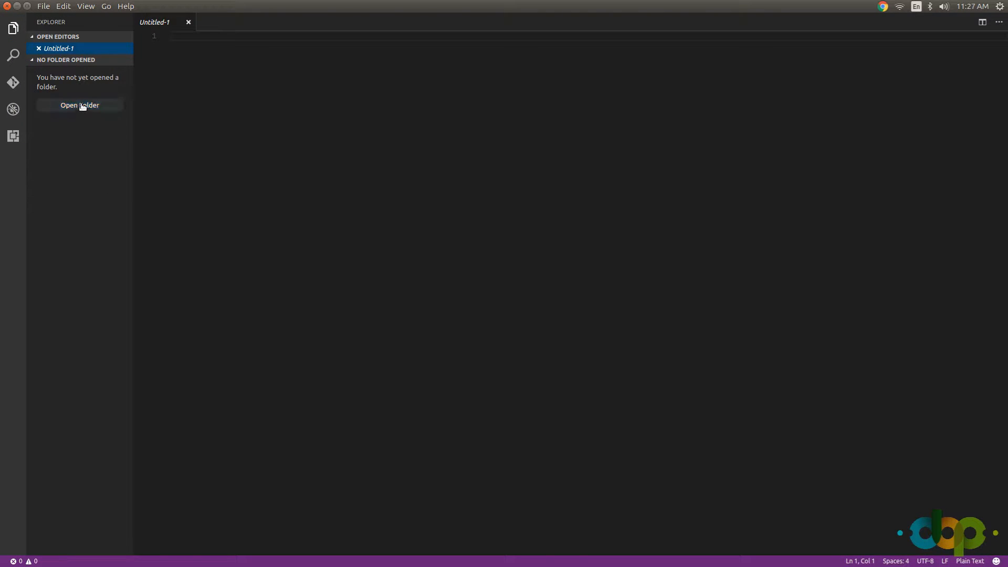
{"action": "left_click", "coordinate": [79, 105]}
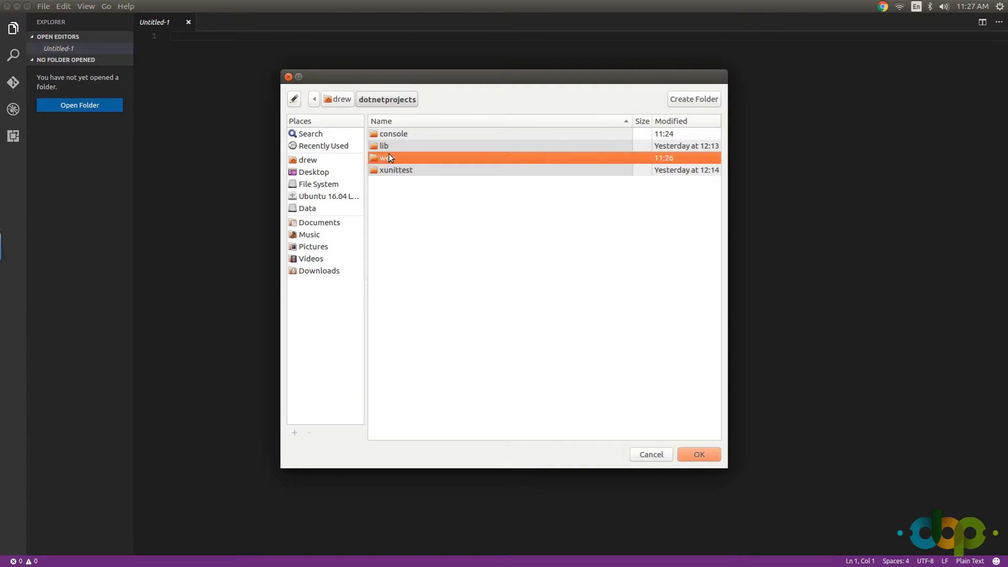
{"action": "double_click", "coordinate": [387, 158]}
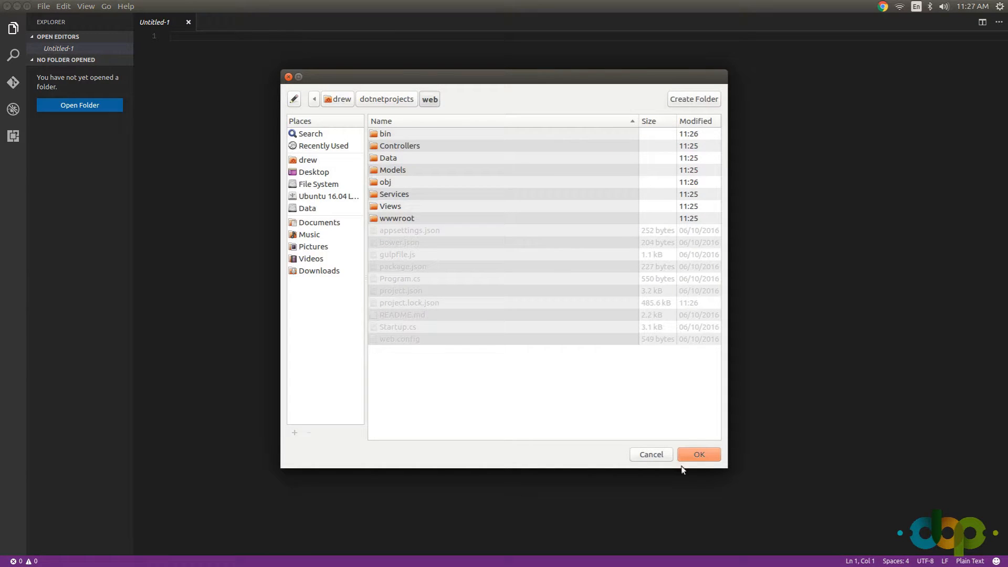
{"action": "left_click", "coordinate": [698, 455]}
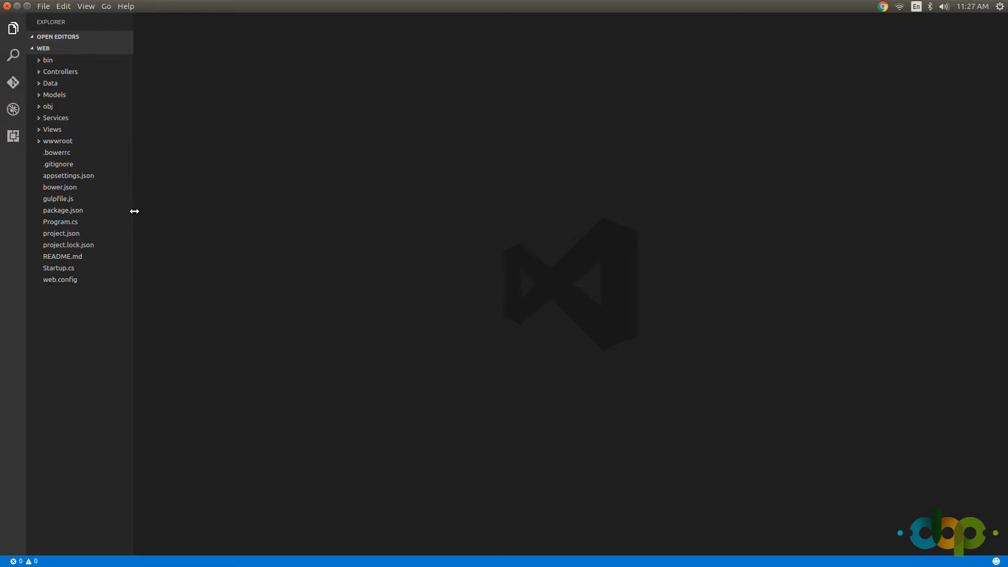
- Browse Controllers/HomeController.cs, the Data migrations and bower.json
{"action": "left_click", "coordinate": [61, 71]}
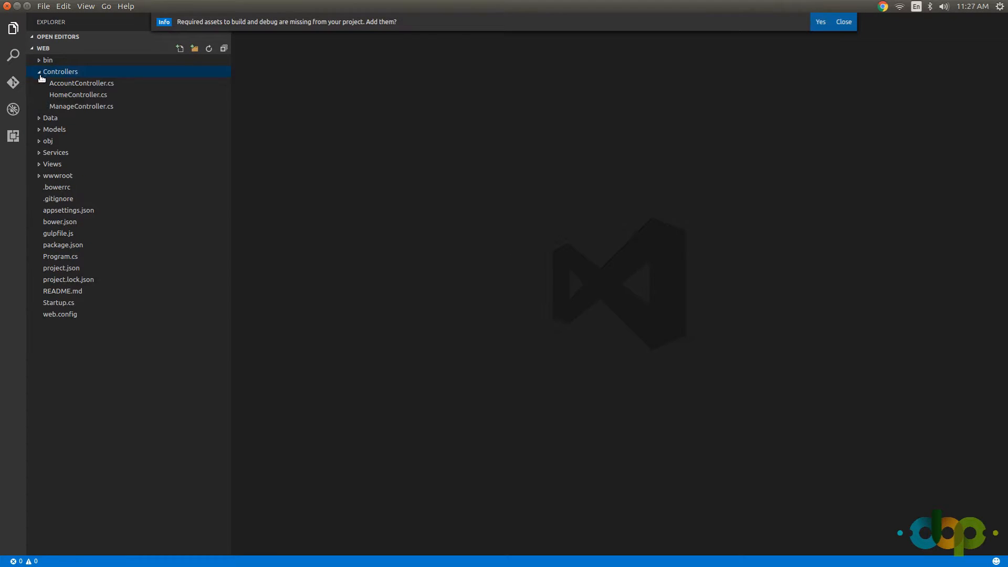
{"action": "left_click", "coordinate": [77, 94]}
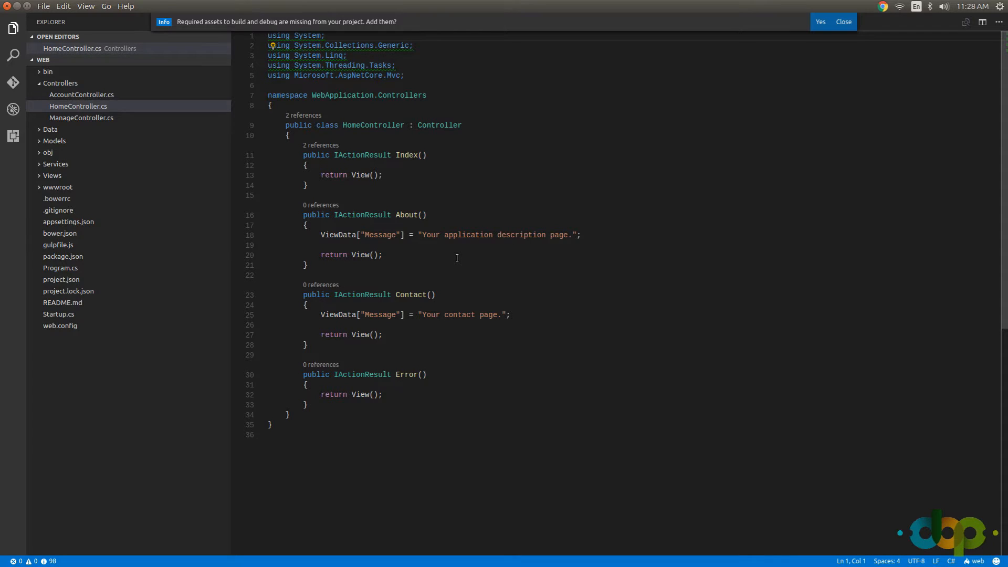
{"action": "left_click", "coordinate": [49, 129]}
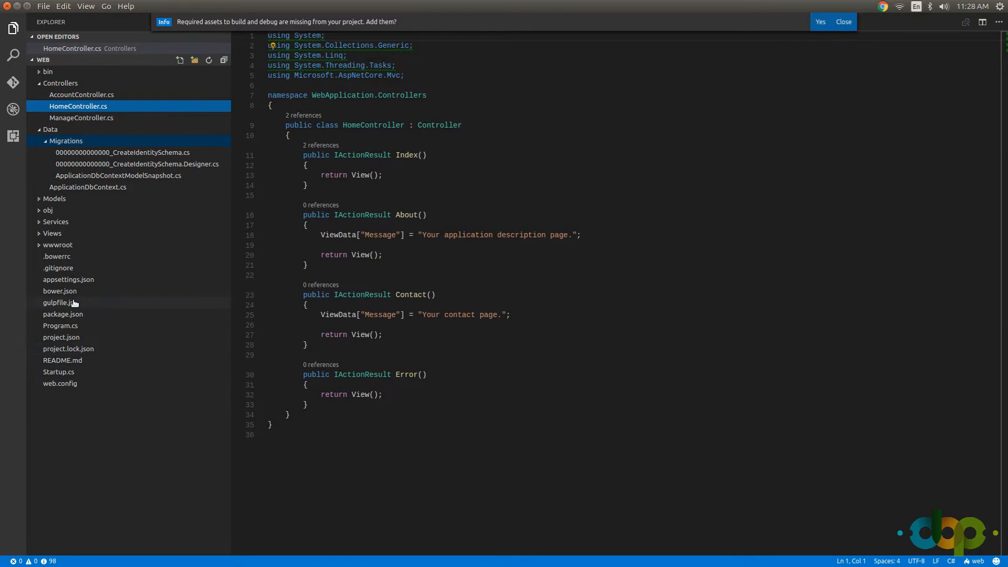
{"action": "left_click", "coordinate": [59, 291]}
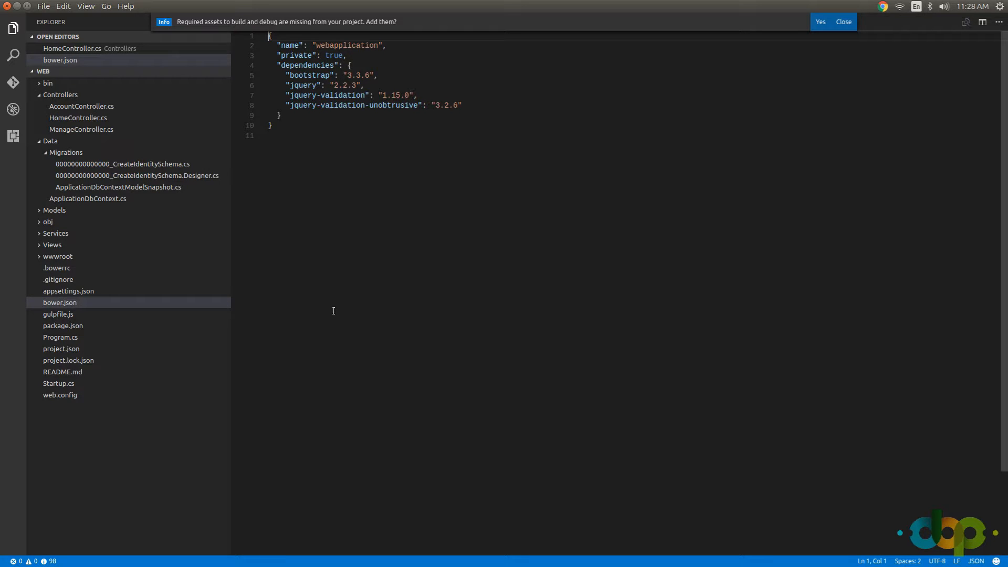
{"action": "mouse_move", "coordinate": [290, 294]}
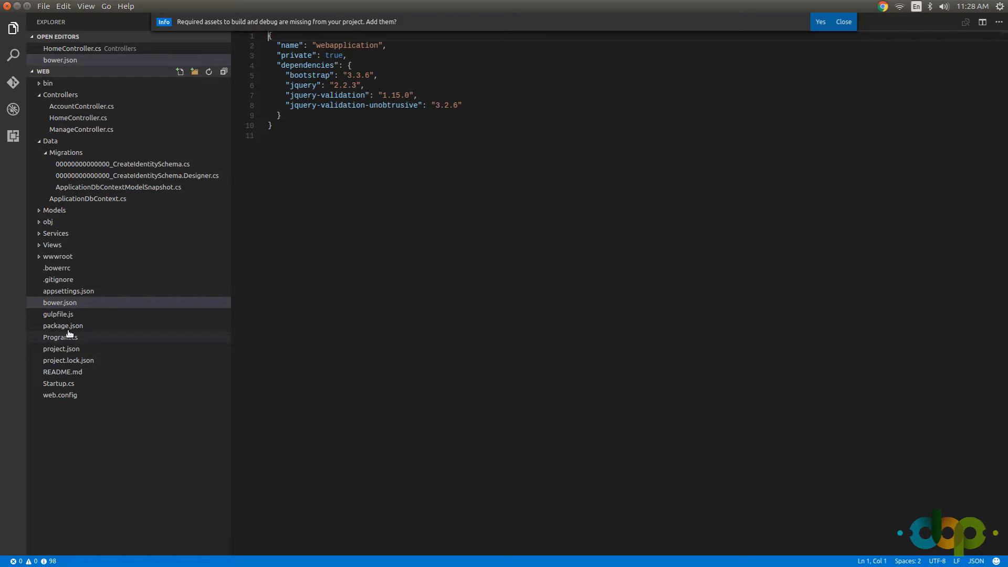
- View package.json with its gulp development dependencies
{"action": "left_click", "coordinate": [63, 325]}
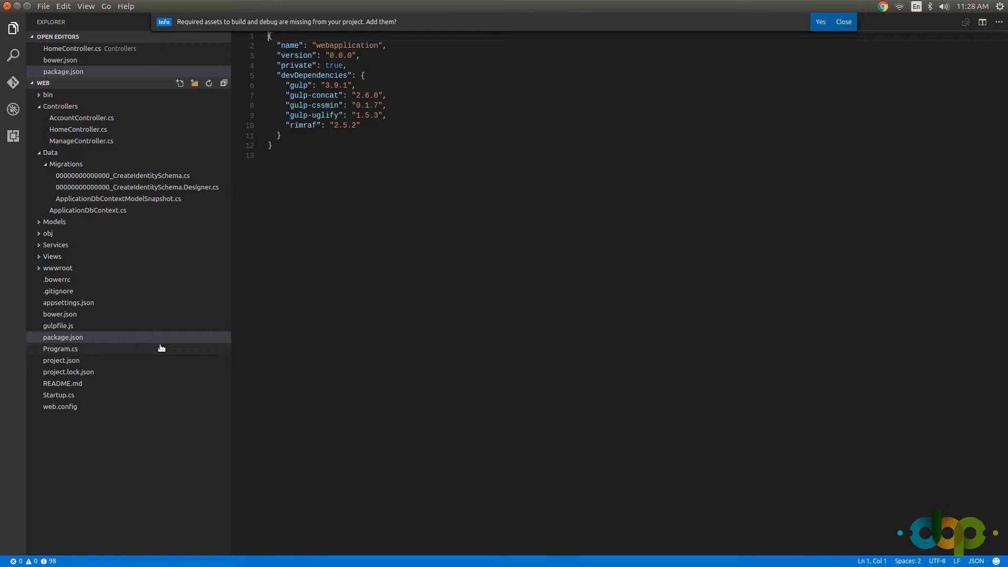
{"action": "left_click", "coordinate": [61, 348]}
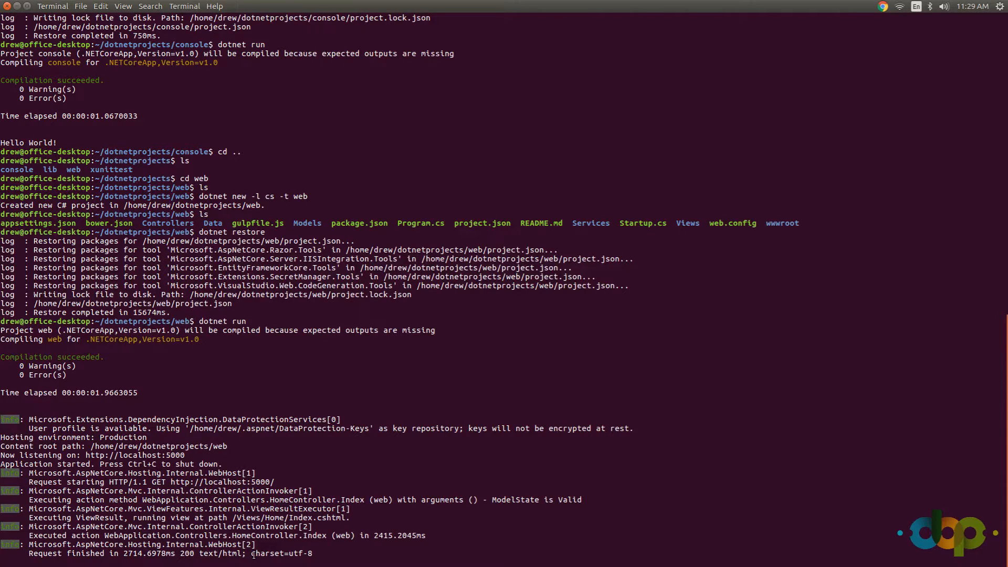
{"action": "mouse_move", "coordinate": [396, 472]}
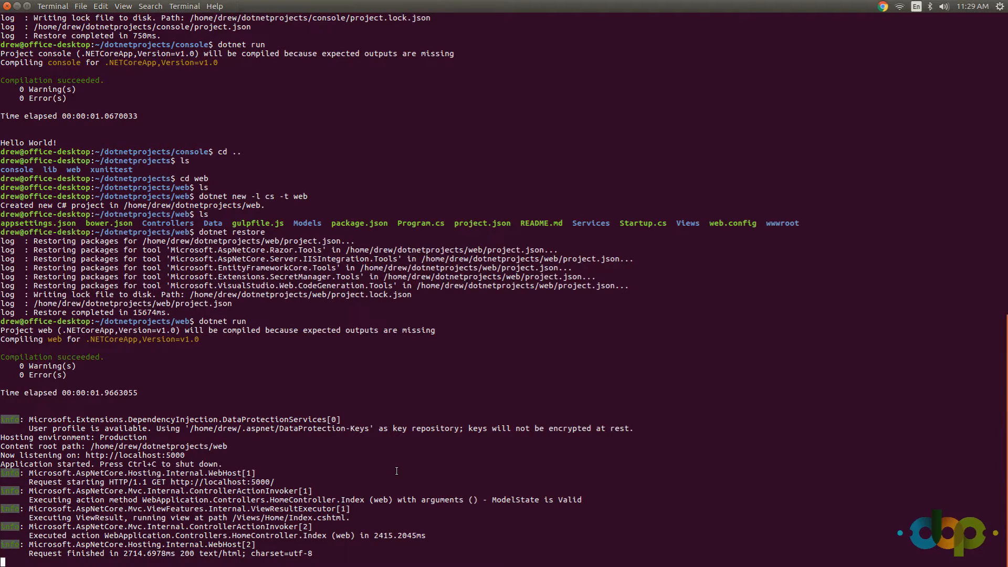
{"action": "mouse_move", "coordinate": [357, 497]}
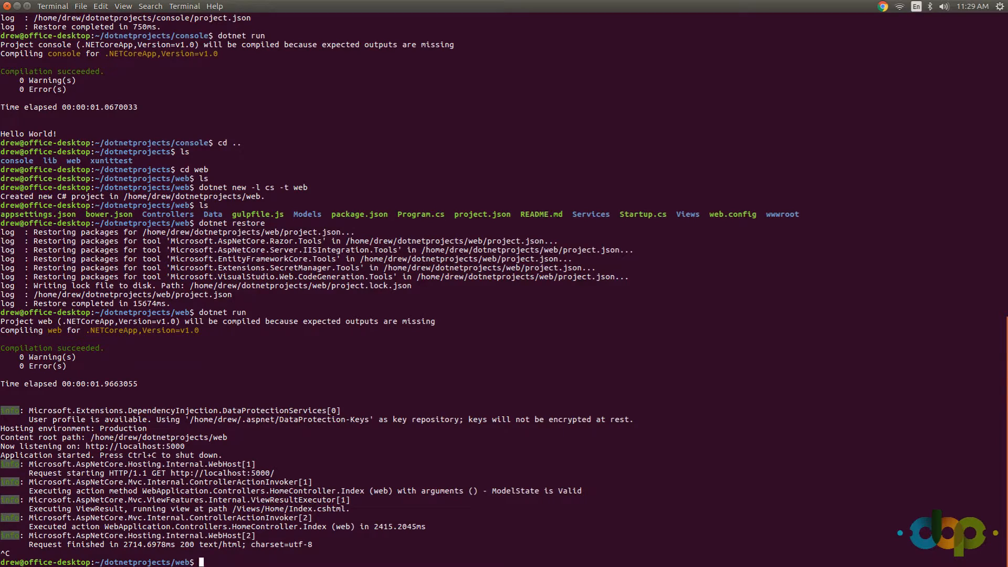
- Stop the web server, browse recent 'dotnet new' commands from history, and clear the line
{"action": "type", "text": "ls"}
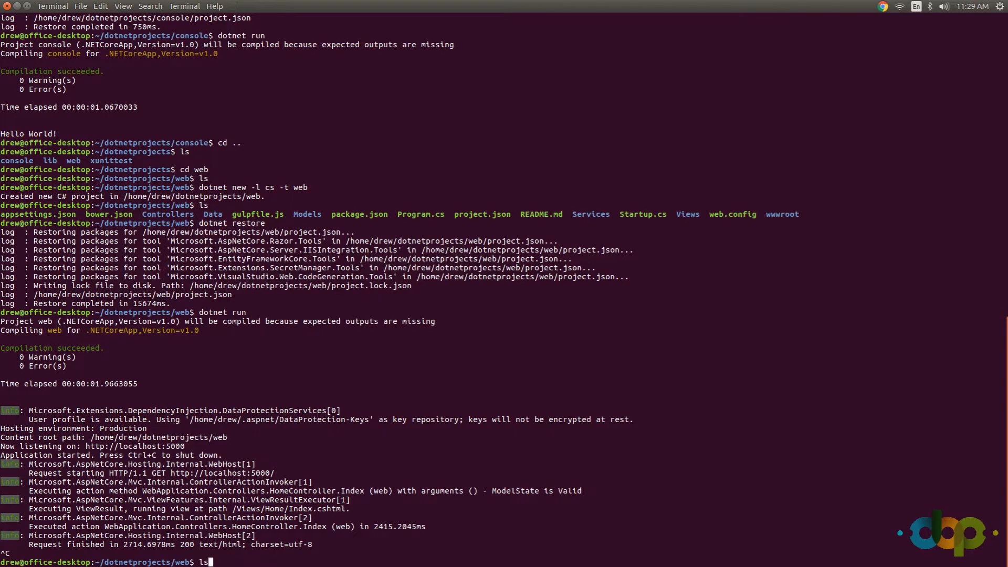
{"action": "type", "text": "dotnet new -l cs -t web"}
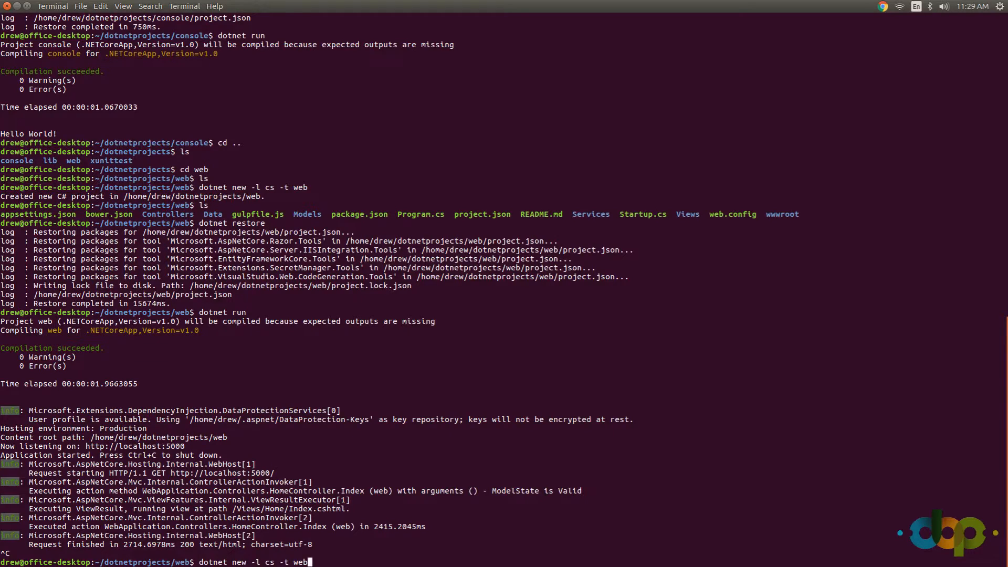
{"action": "key", "text": "Left"}
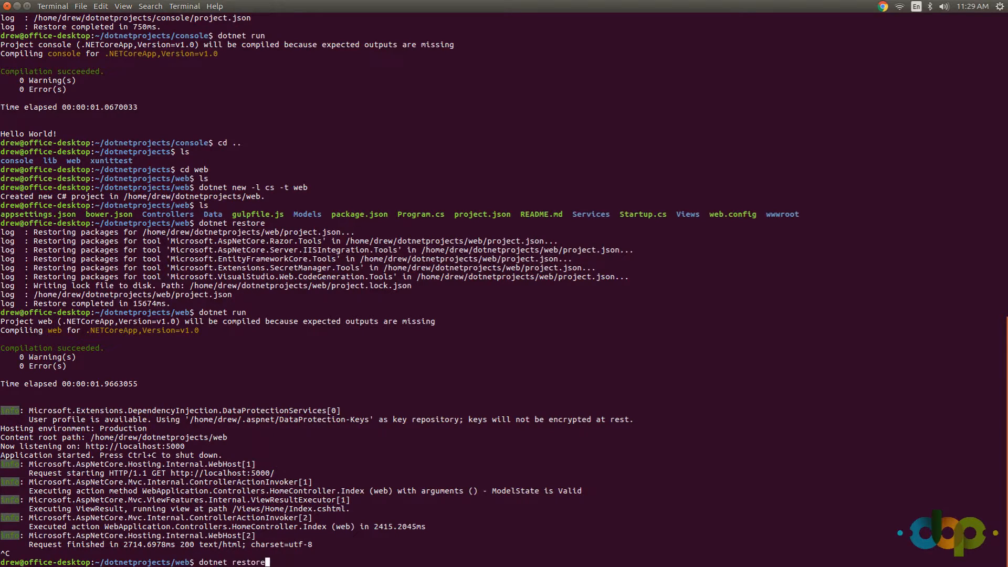
{"action": "type", "text": "dotnet new -t web"}
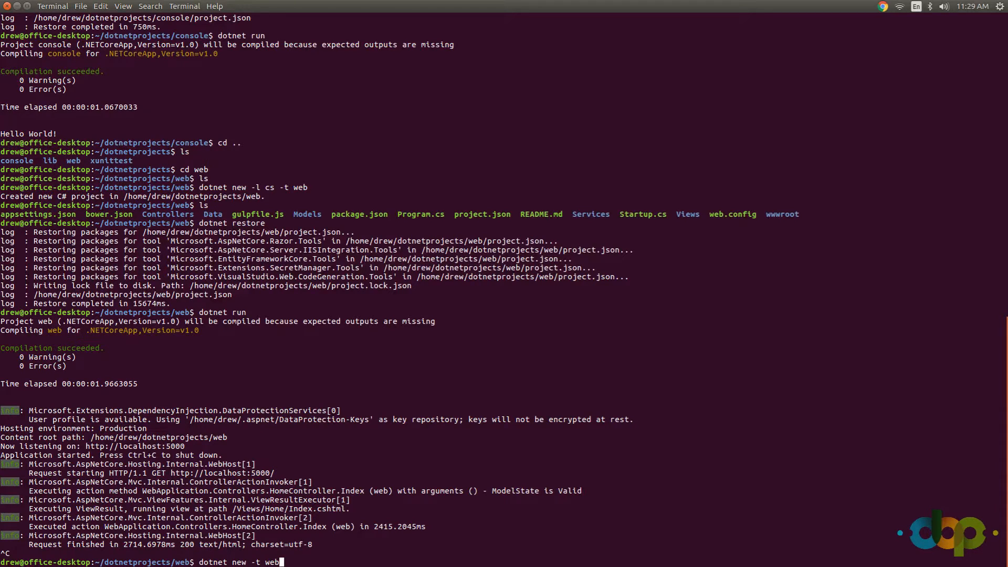
{"action": "key", "text": "BackSpace"}
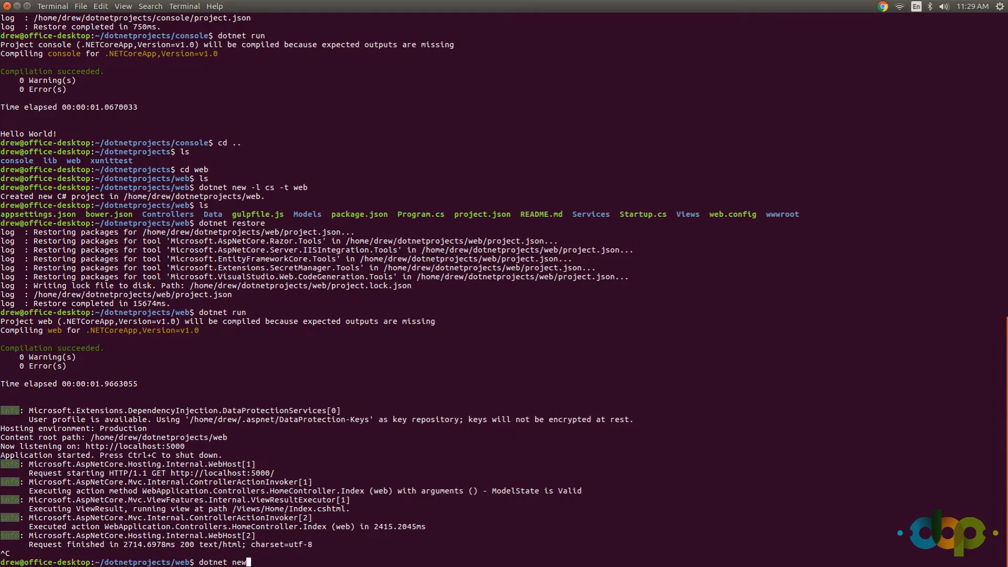
{"action": "key", "text": "BackSpace"}
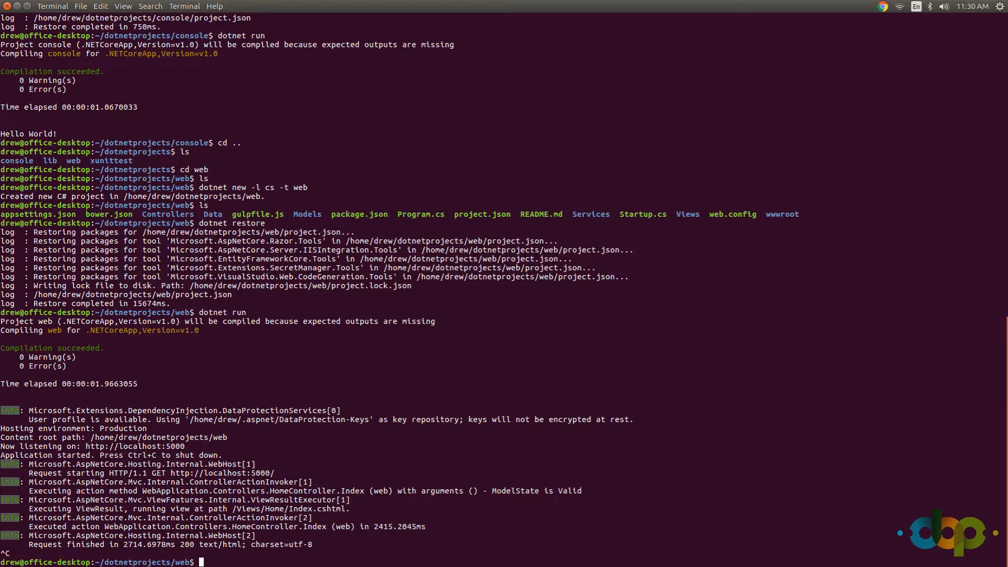
- Move to the lib folder and create a C# class library with 'dotnet new -t lib'
{"action": "type", "text": "cd .."}
{"action": "type", "text": "ls"}
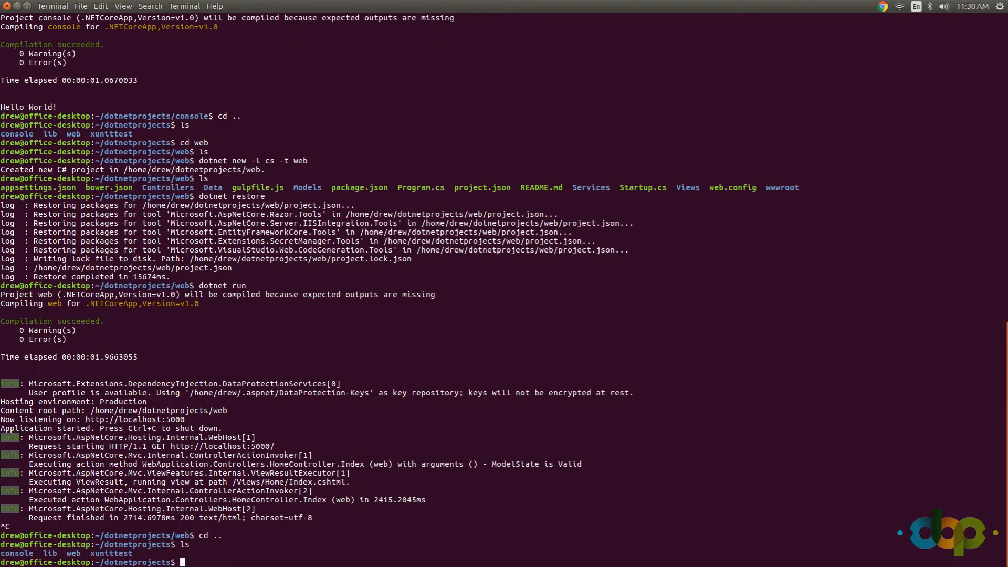
{"action": "type", "text": "cd"}
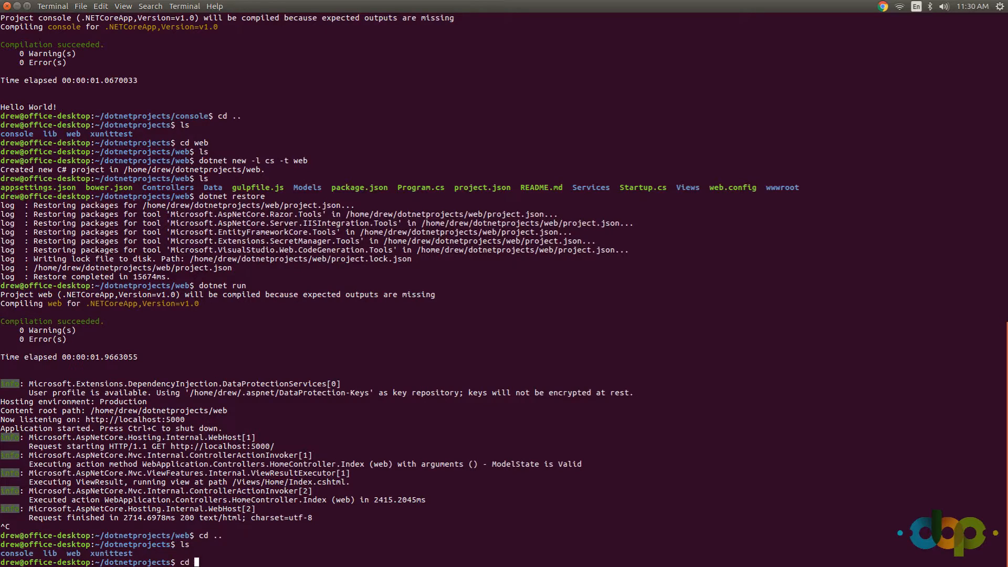
{"action": "type", "text": "lib"}
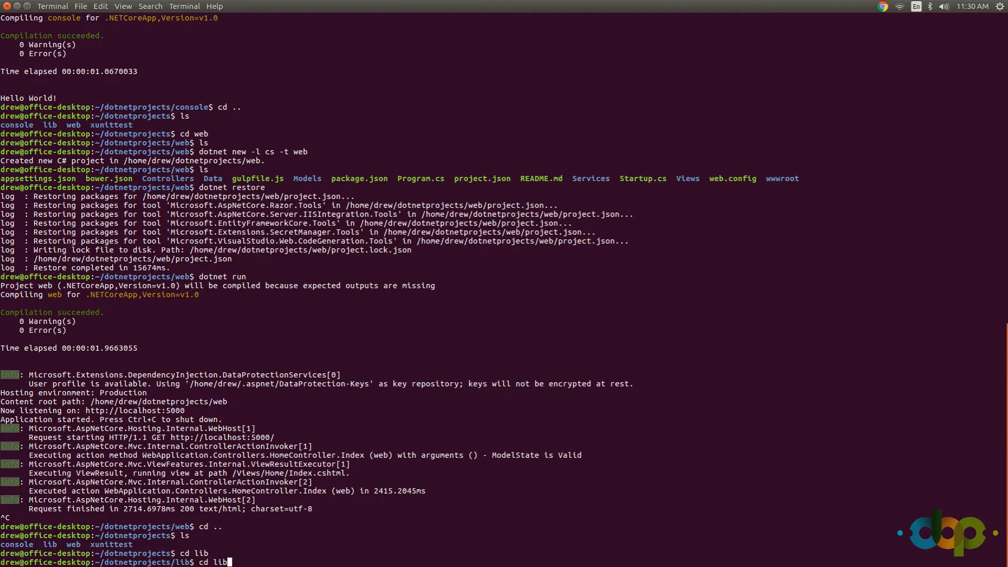
{"action": "key", "text": "Return"}
{"action": "type", "text": "dotnet new"}
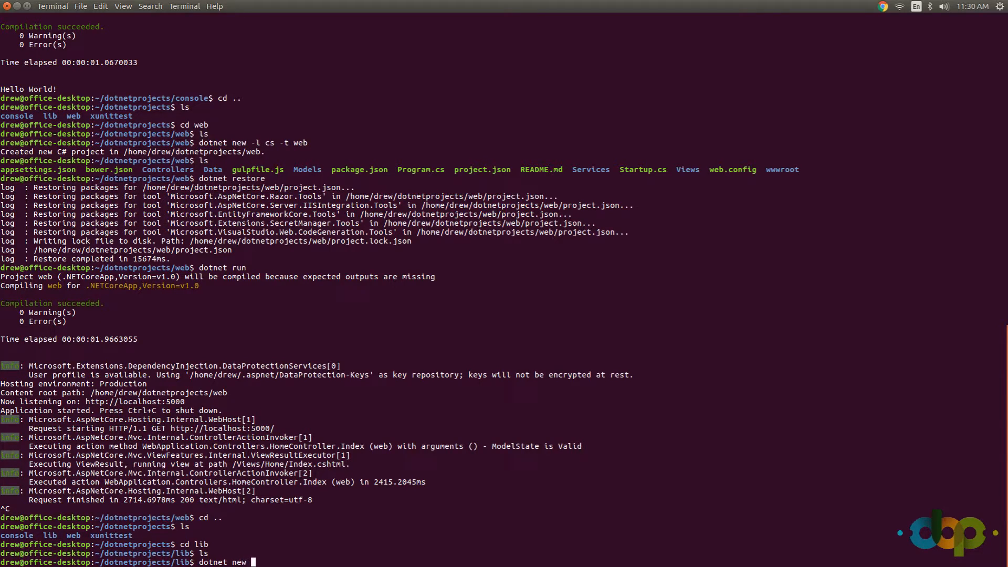
{"action": "type", "text": "-t"}
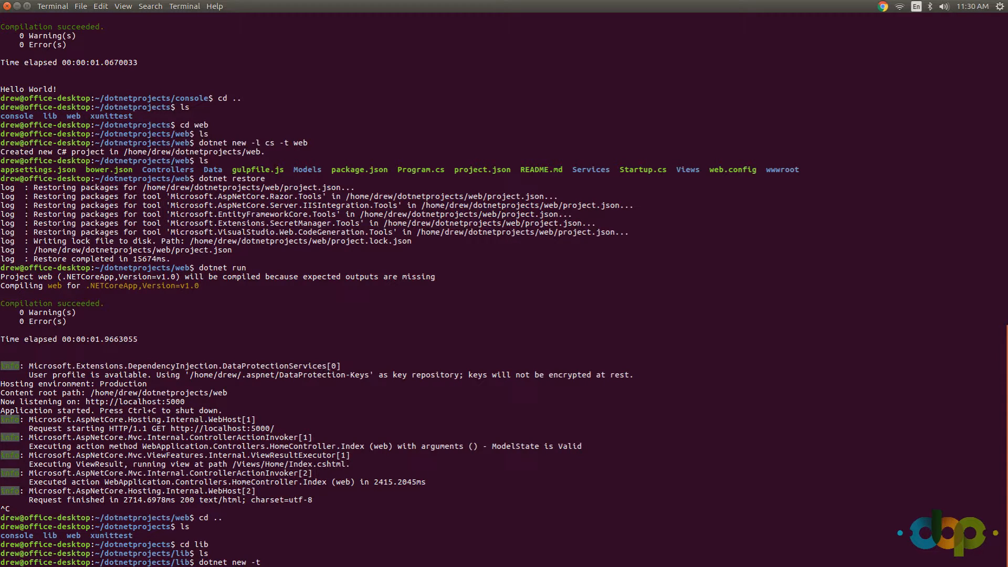
{"action": "type", "text": "lib"}
{"action": "type", "text": "ls"}
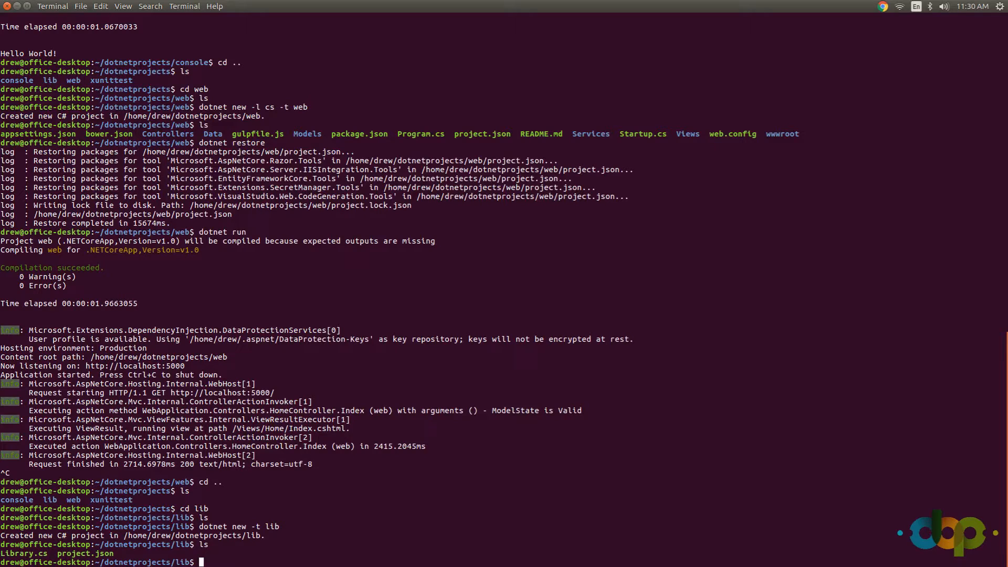
- Restore the library's packages and run it, failing for lacking a runtime target
{"action": "type", "text": "dotnet new -t lib"}
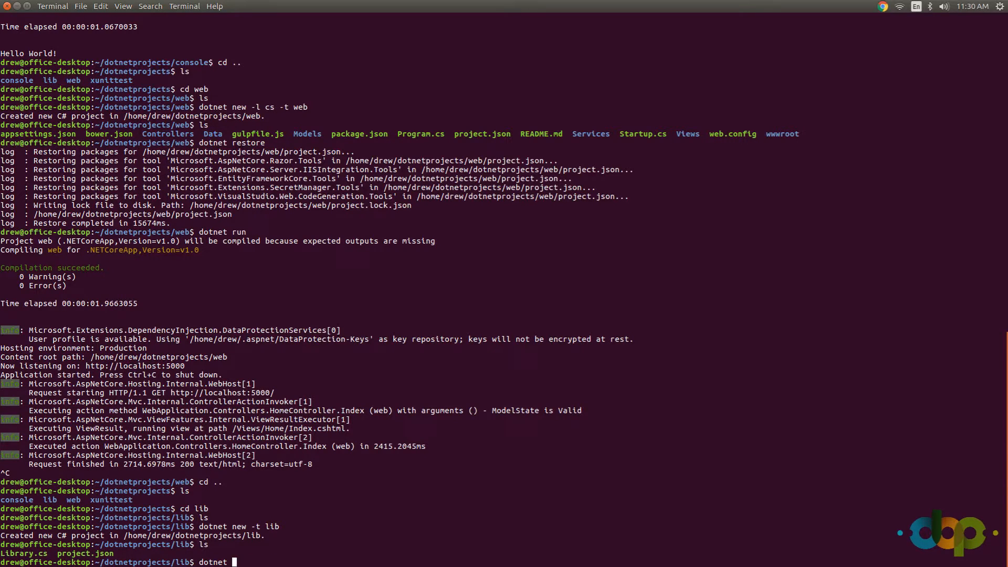
{"action": "type", "text": "restore"}
{"action": "type", "text": "dotnet run"}
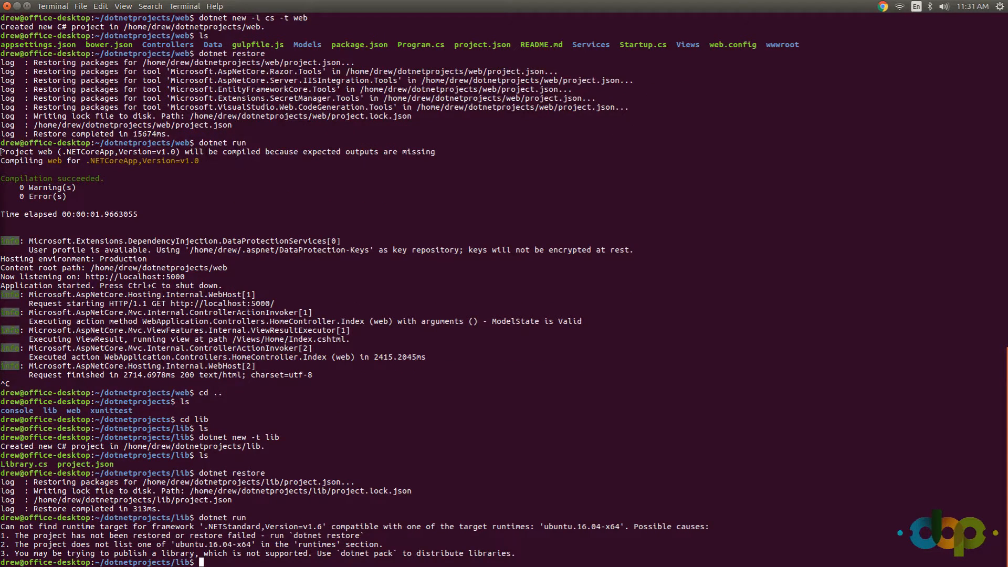
- View Library.cs with its ClassLibrary namespace and empty Class1.Method1 in VS Code, then return to Terminal
{"action": "left_click", "coordinate": [15, 244]}
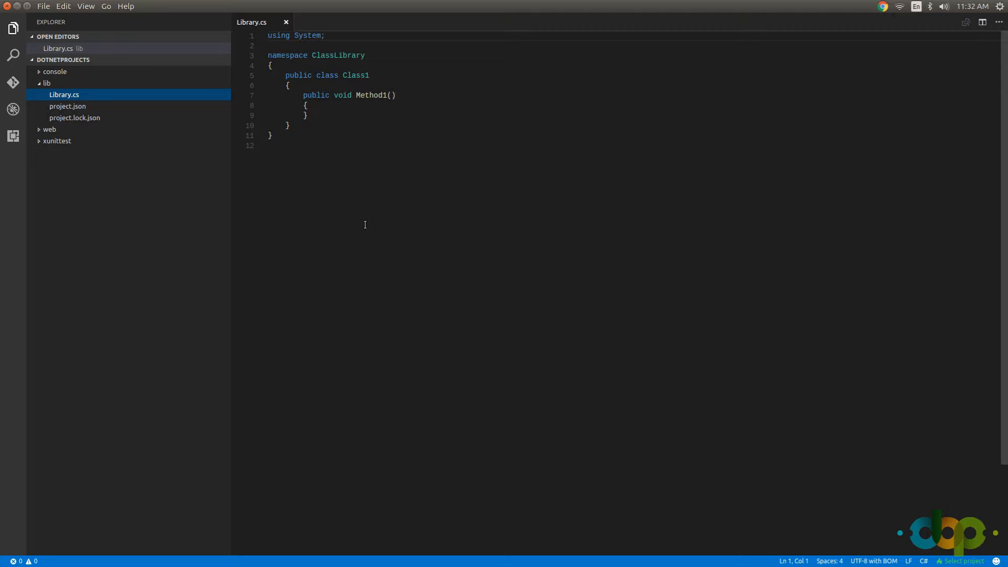
{"action": "mouse_move", "coordinate": [311, 241]}
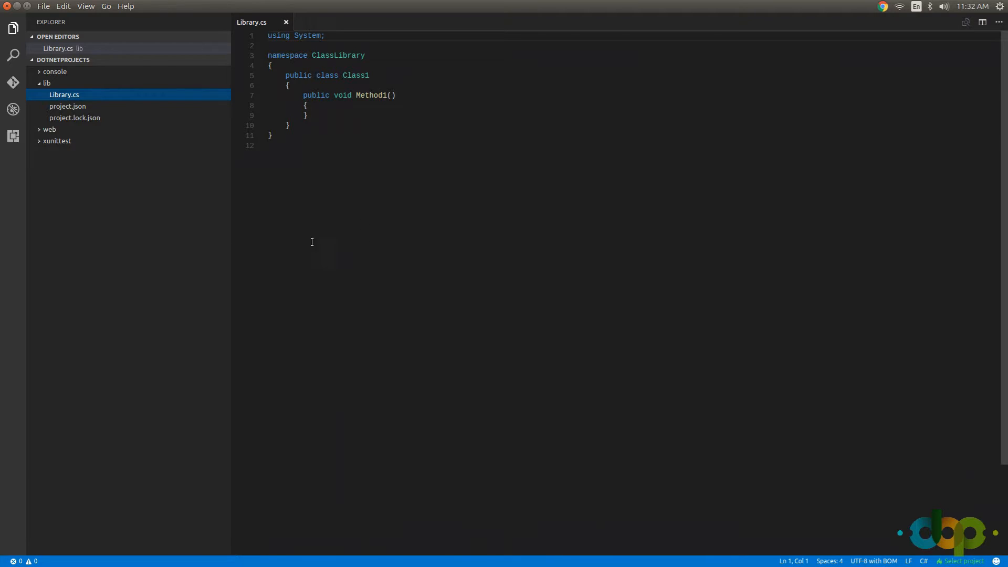
{"action": "left_click", "coordinate": [52, 7]}
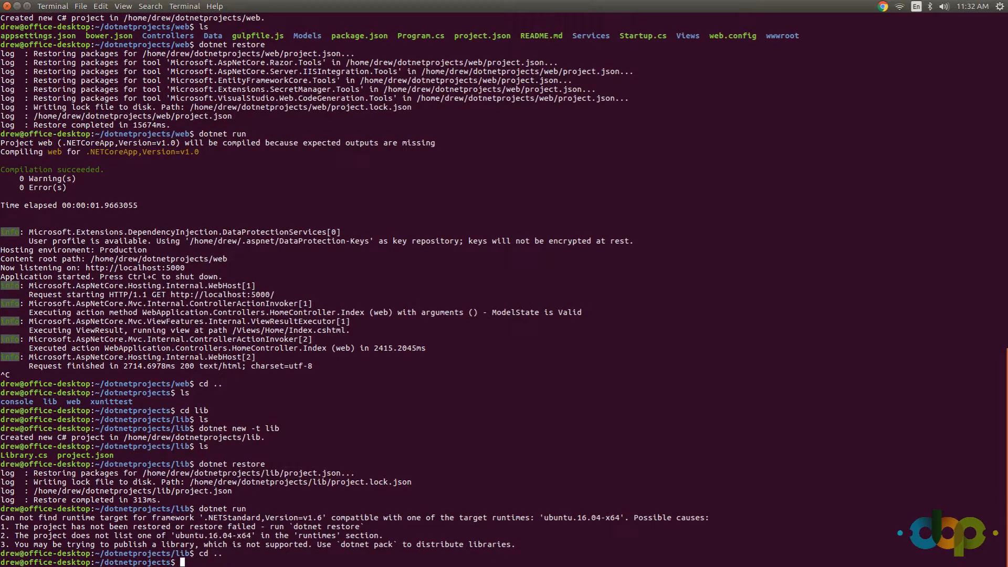
- Scaffold an xunittest project with dotnet new -t xunittest, restore it, and attempt dotnet run (no entry point)
{"action": "type", "text": "cd xunittest/"}
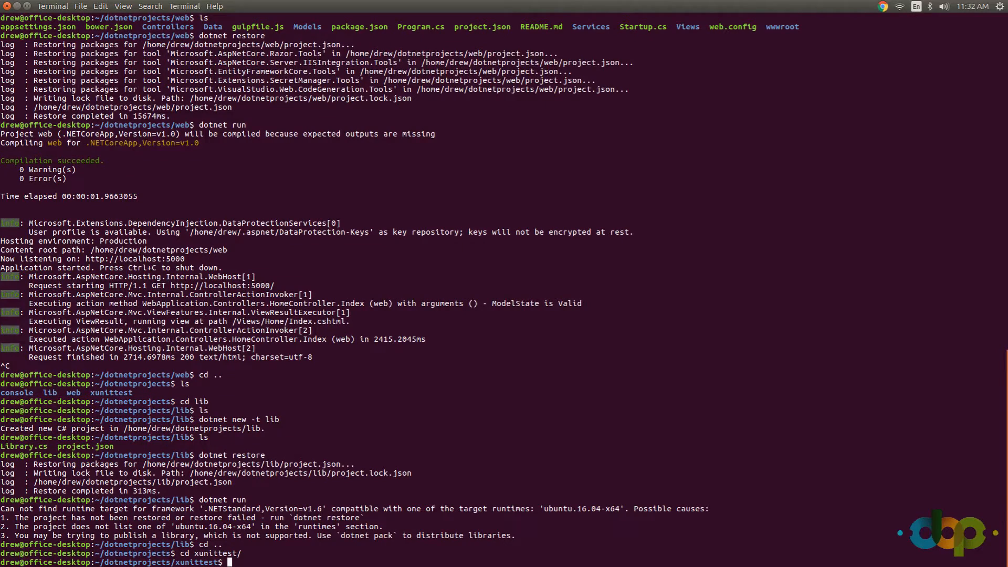
{"action": "type", "text": "dotnet ru"}
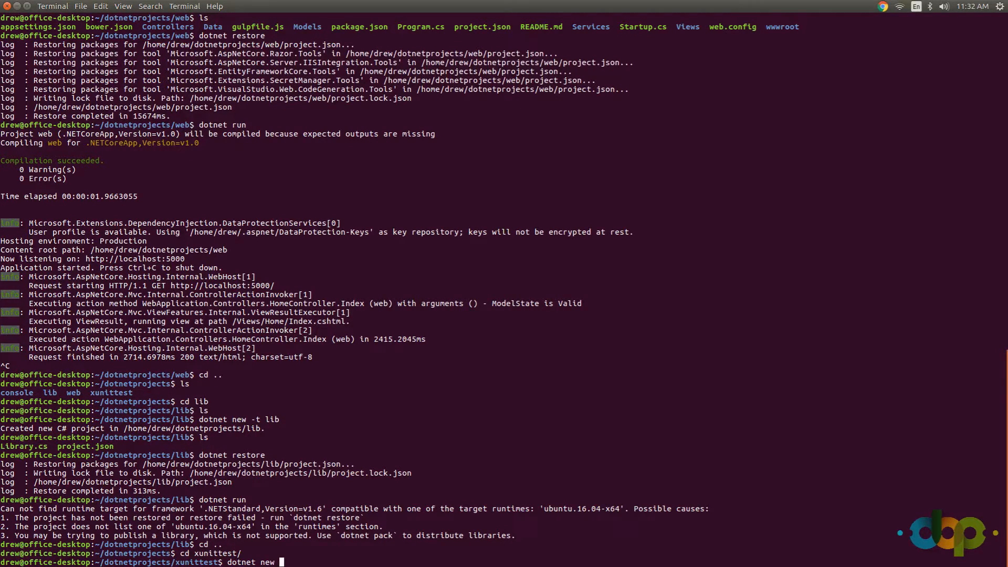
{"action": "type", "text": "-t"}
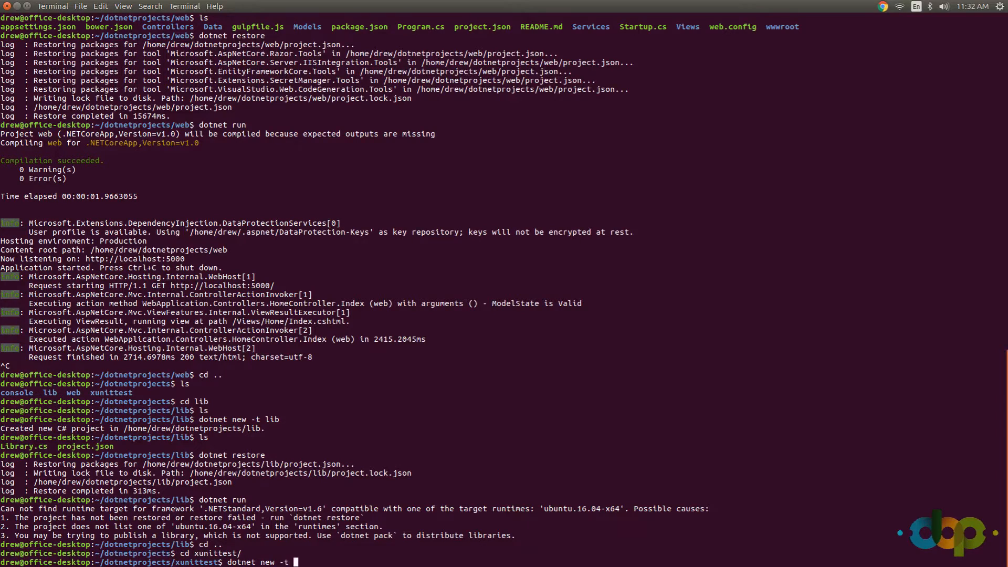
{"action": "type", "text": "xuni"}
{"action": "type", "text": "dotnet tes"}
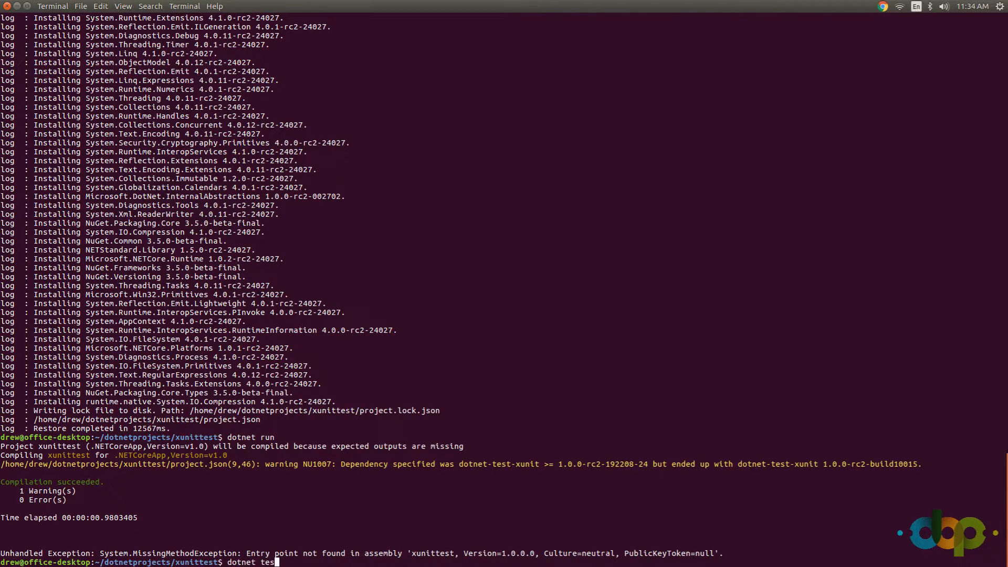
- Run dotnet test so one test is discovered and passes with 0 errors, 0 failures
{"action": "key", "text": "Return"}
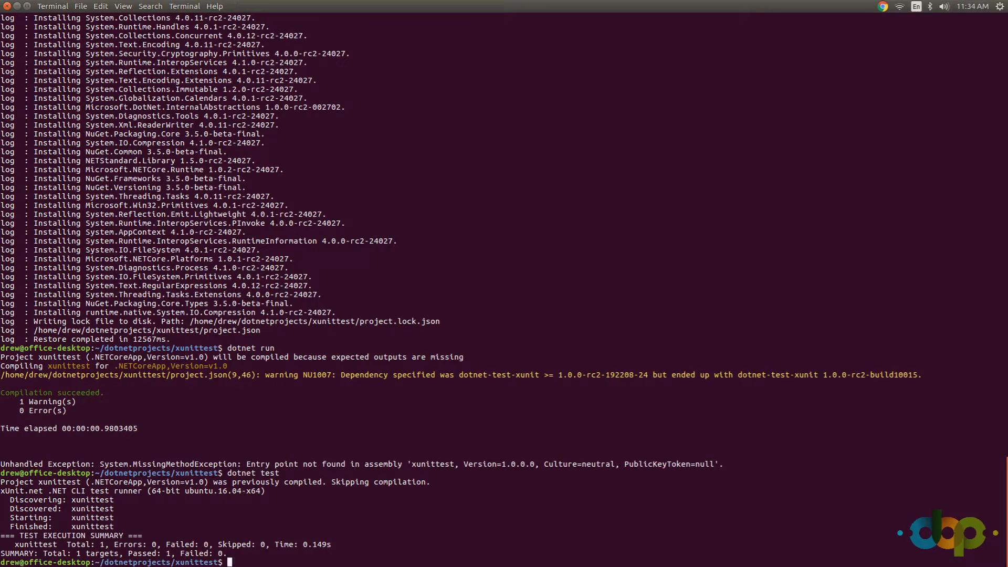
{"action": "mouse_move", "coordinate": [336, 502]}
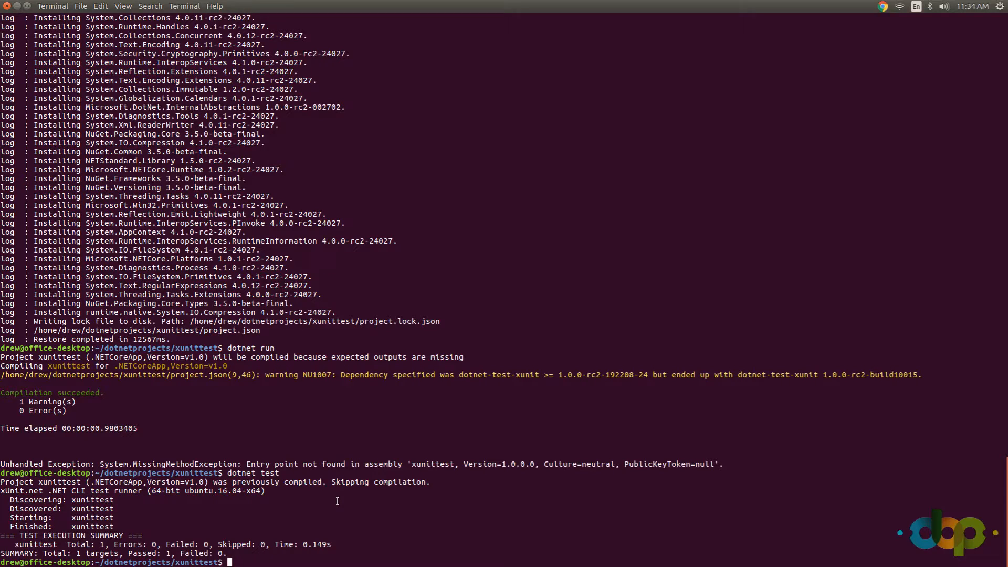